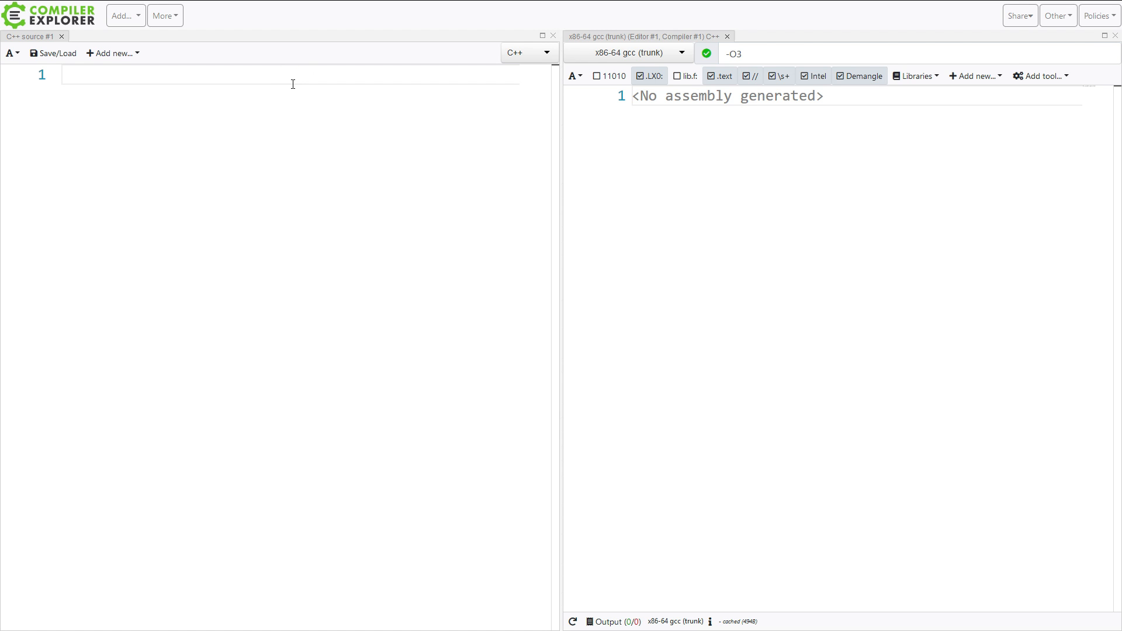
Step: Write #include <vector>, struct S { int i; }; and main declaring std::vector<S> vec
left_click(292, 84)
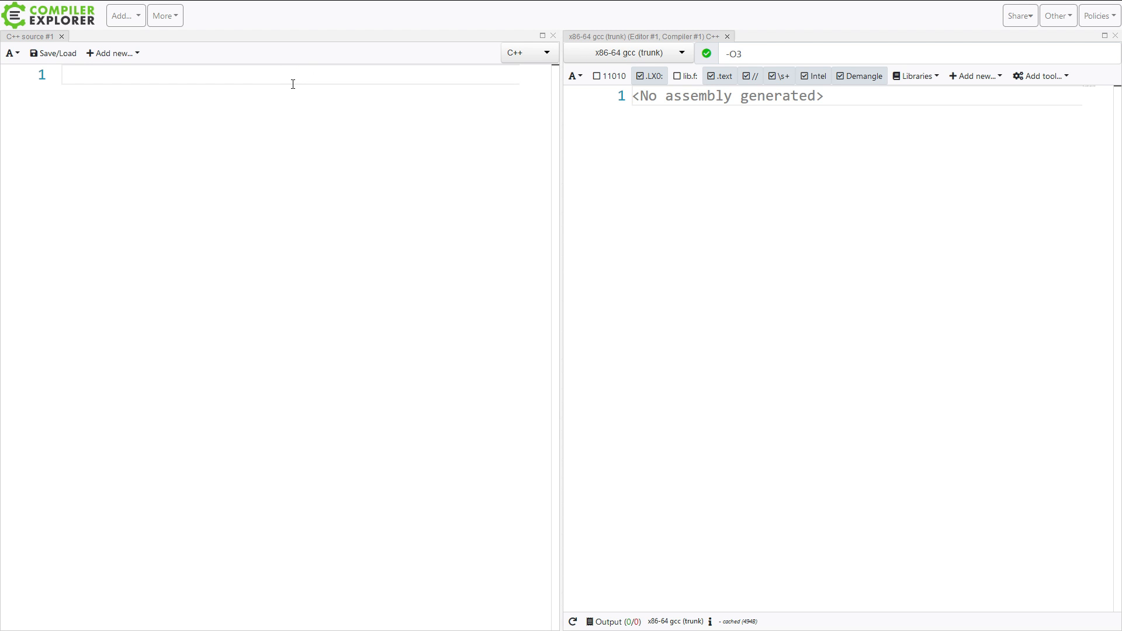
type("struct")
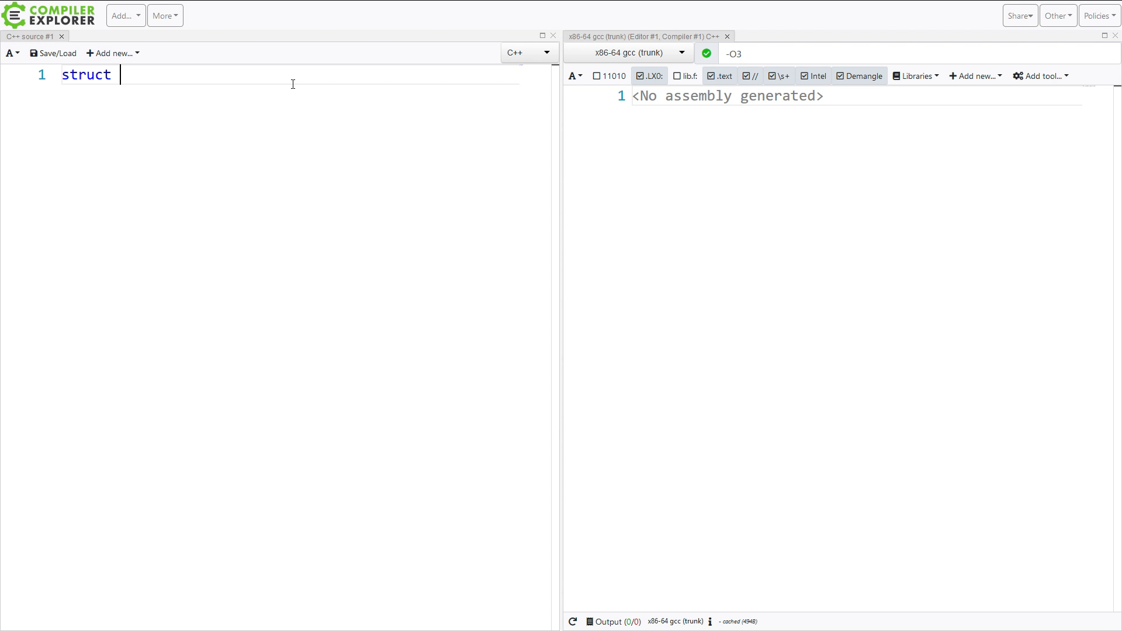
type("S {")
type("#")
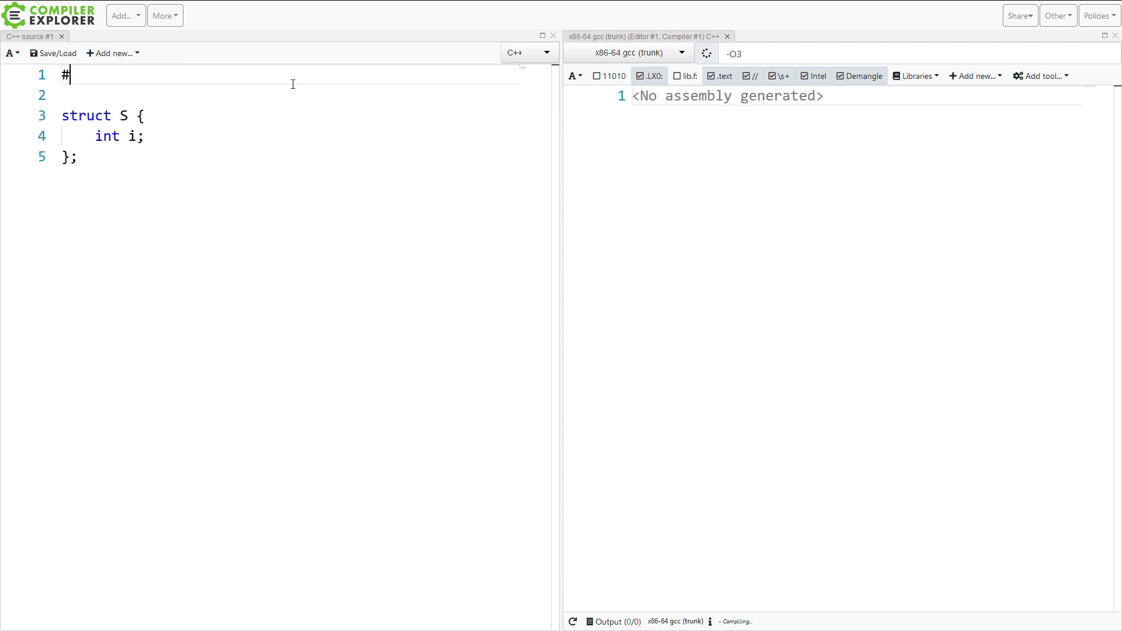
type("include <vector>")
type("std::vec")
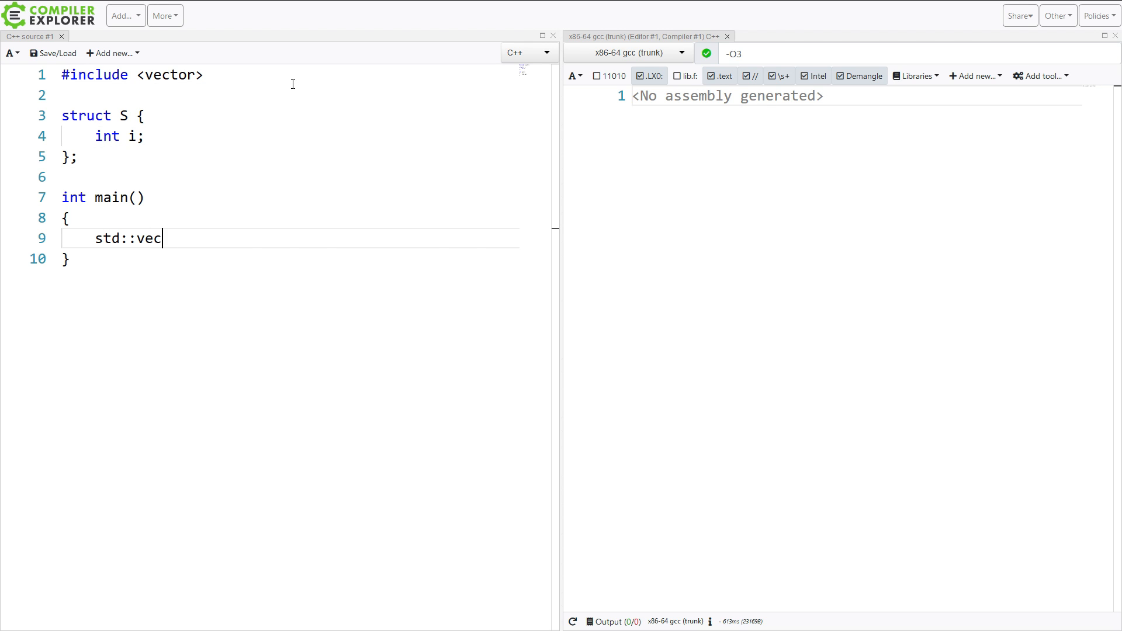
type("tor<S> vec;")
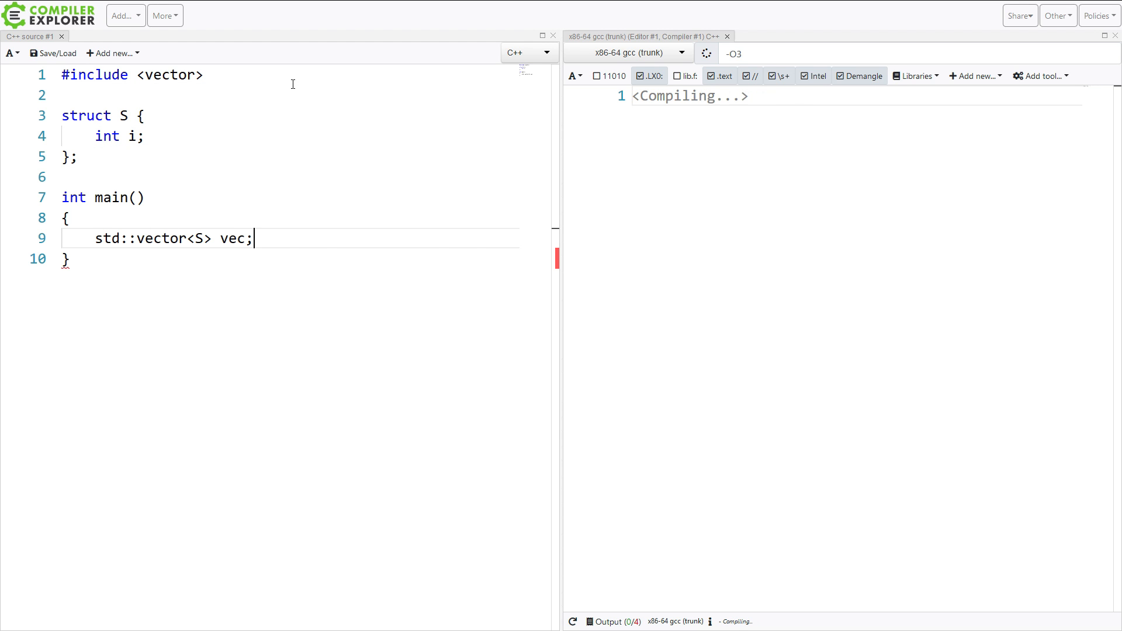
key("Enter")
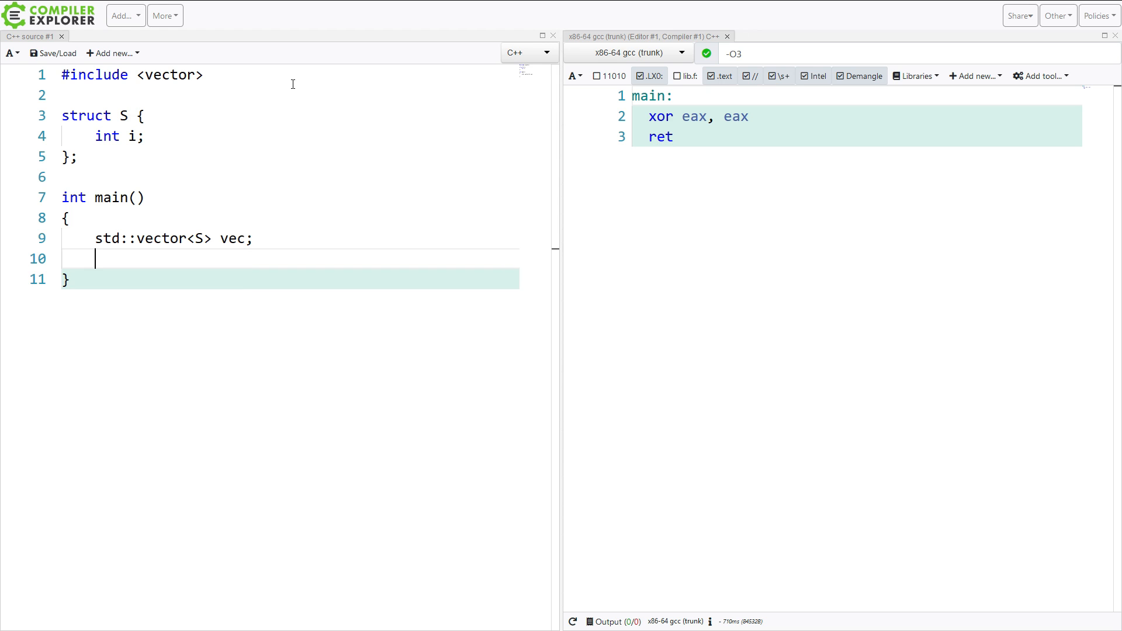
Step: Add vec.emplace_back(); in main and review gcc's expanded reallocation assembly
type("vec.emplace_back();")
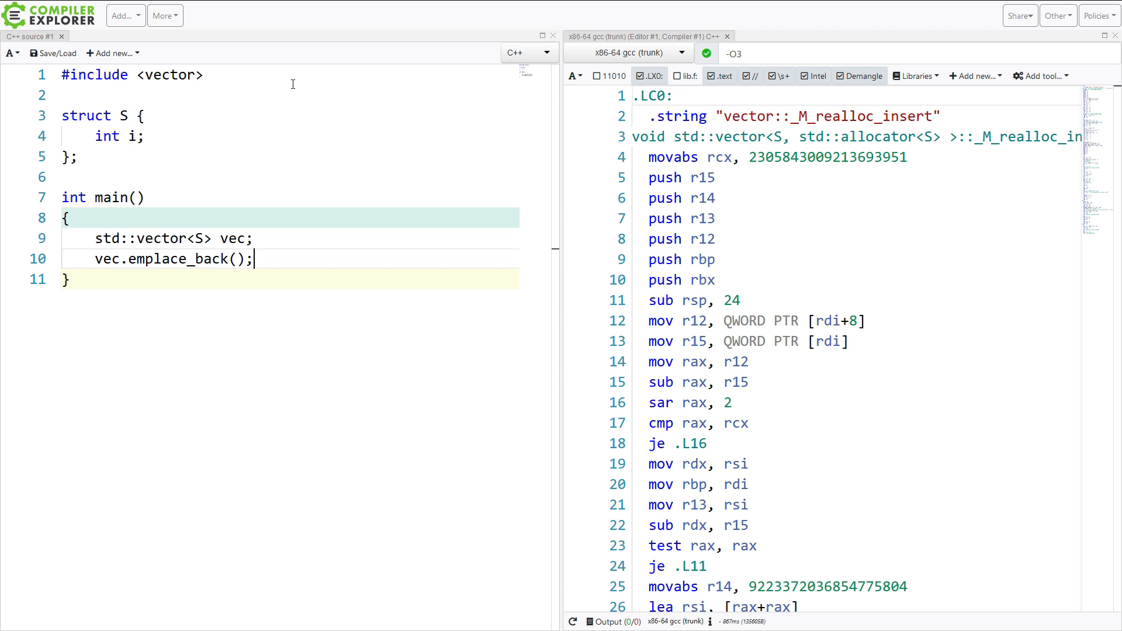
scroll("down", 3)
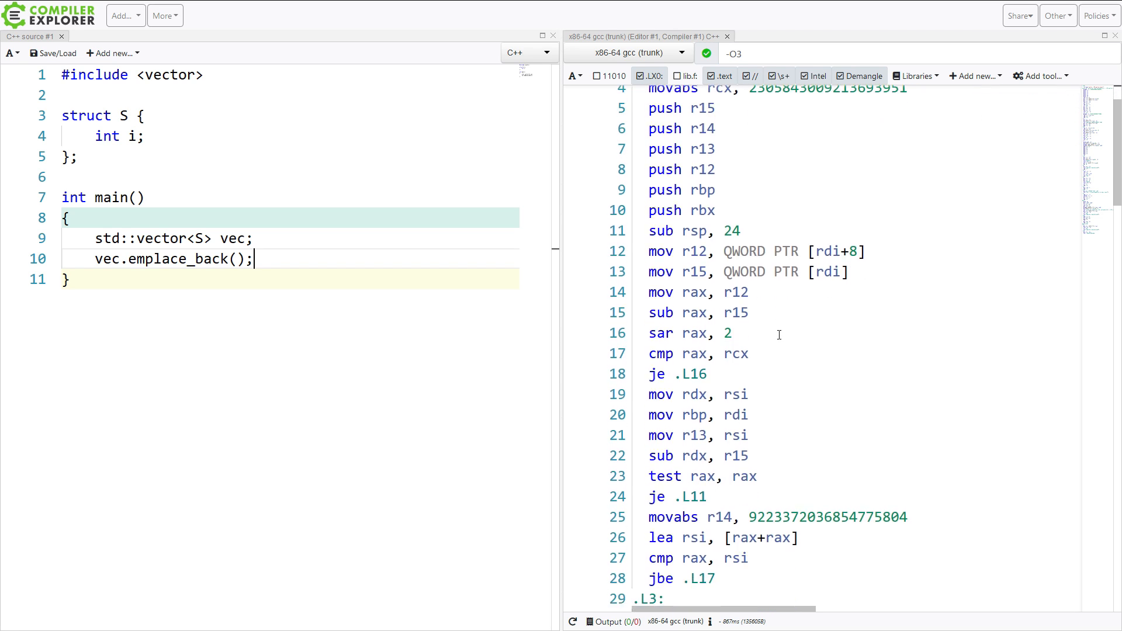
scroll("down", 3)
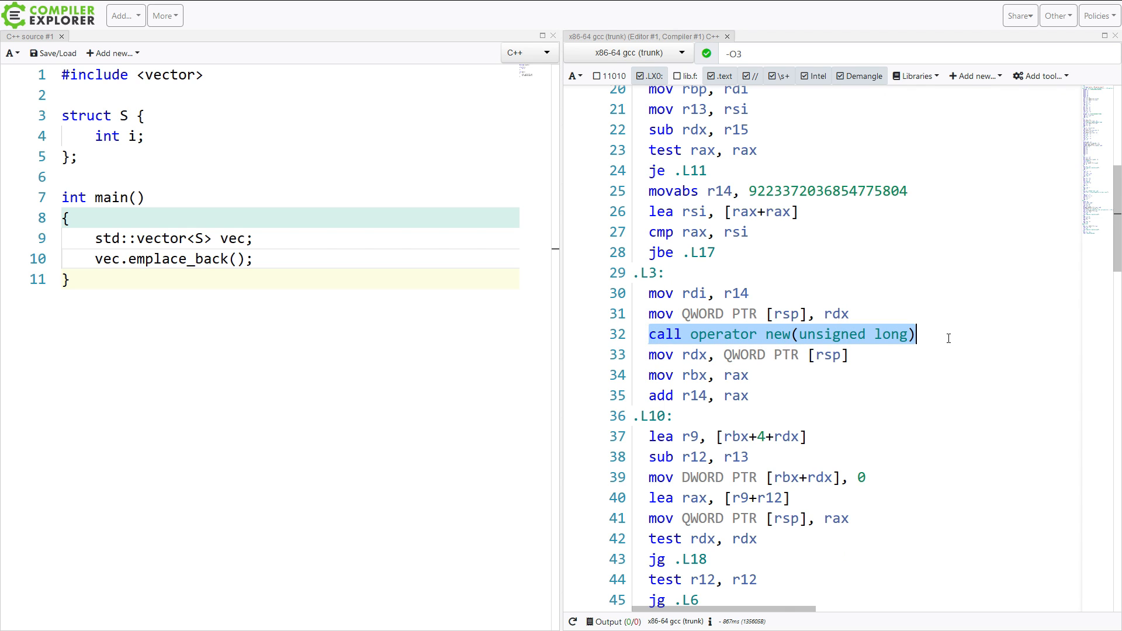
scroll("down", 3)
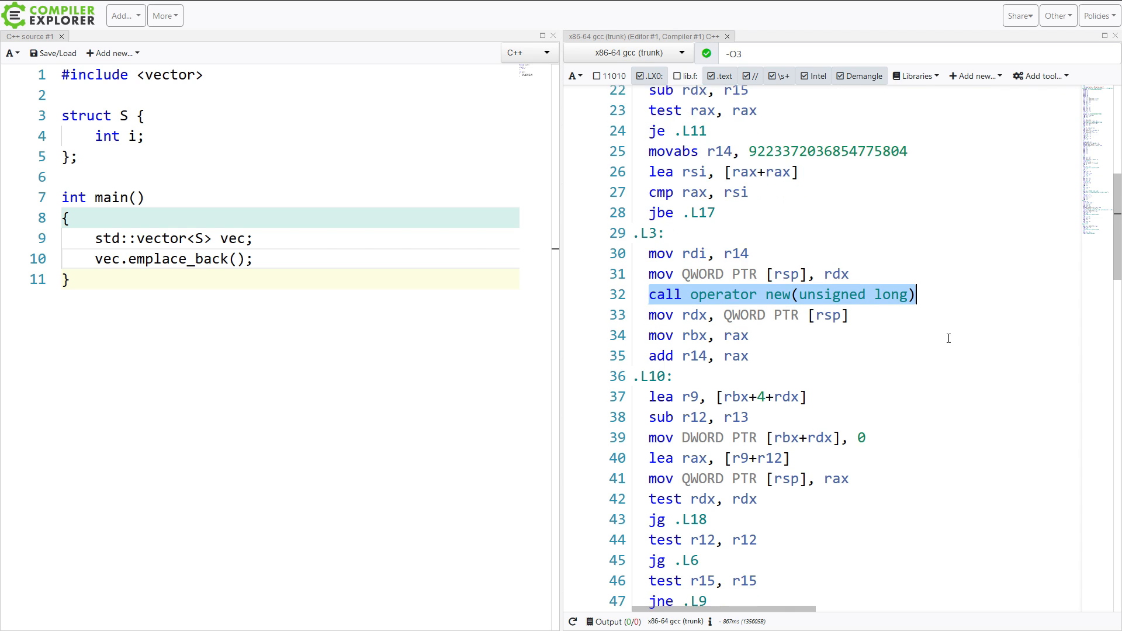
scroll("down", 3)
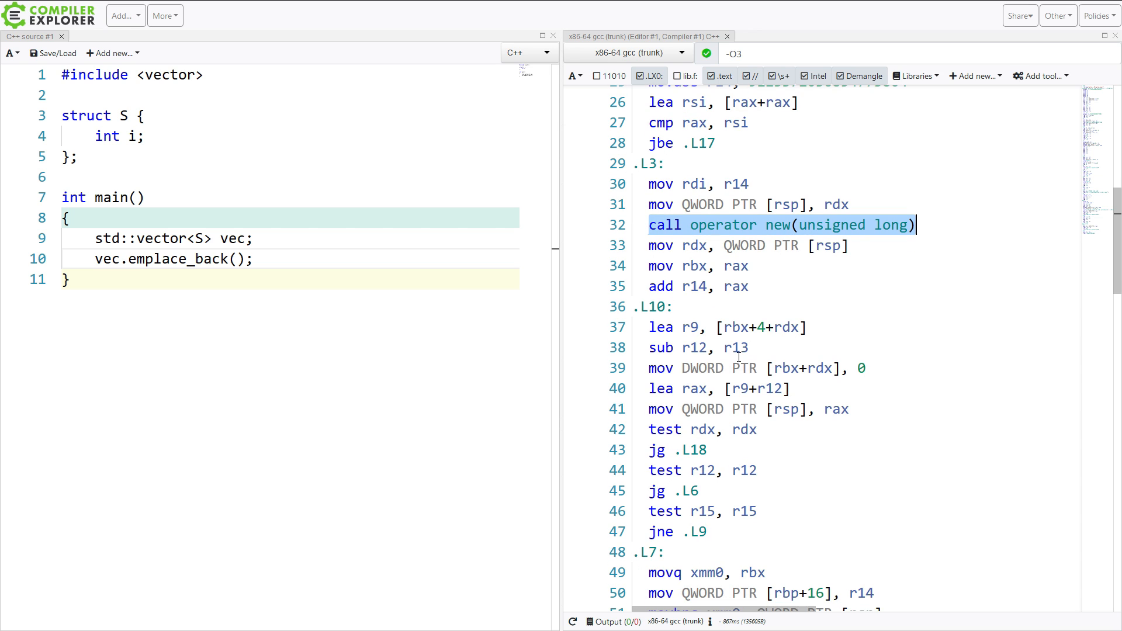
scroll("down", 3)
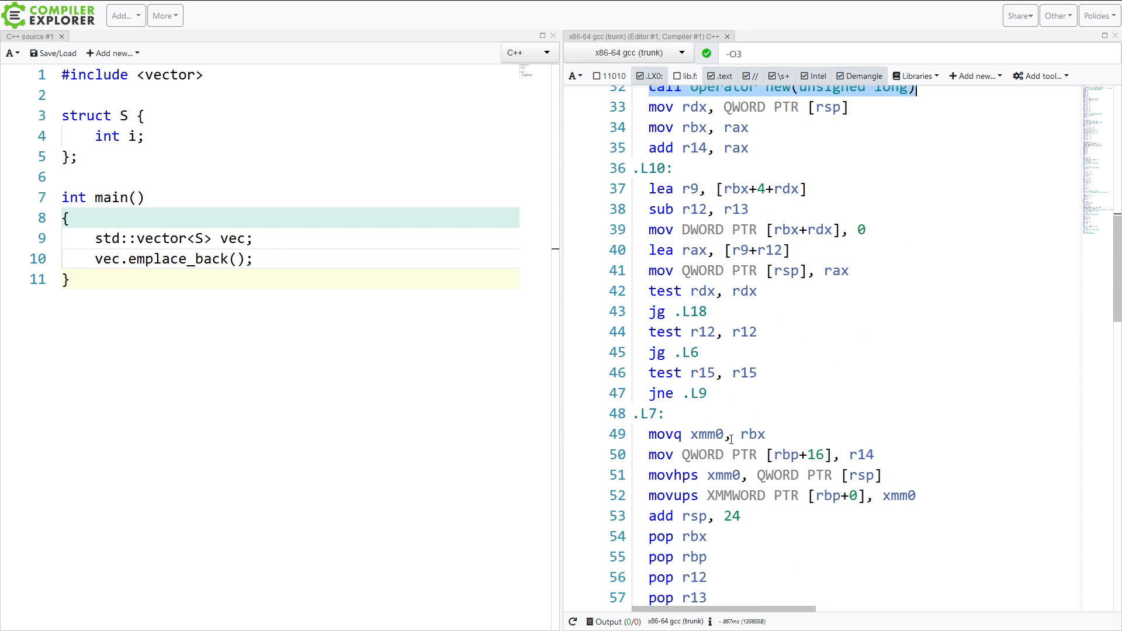
scroll("down", 3)
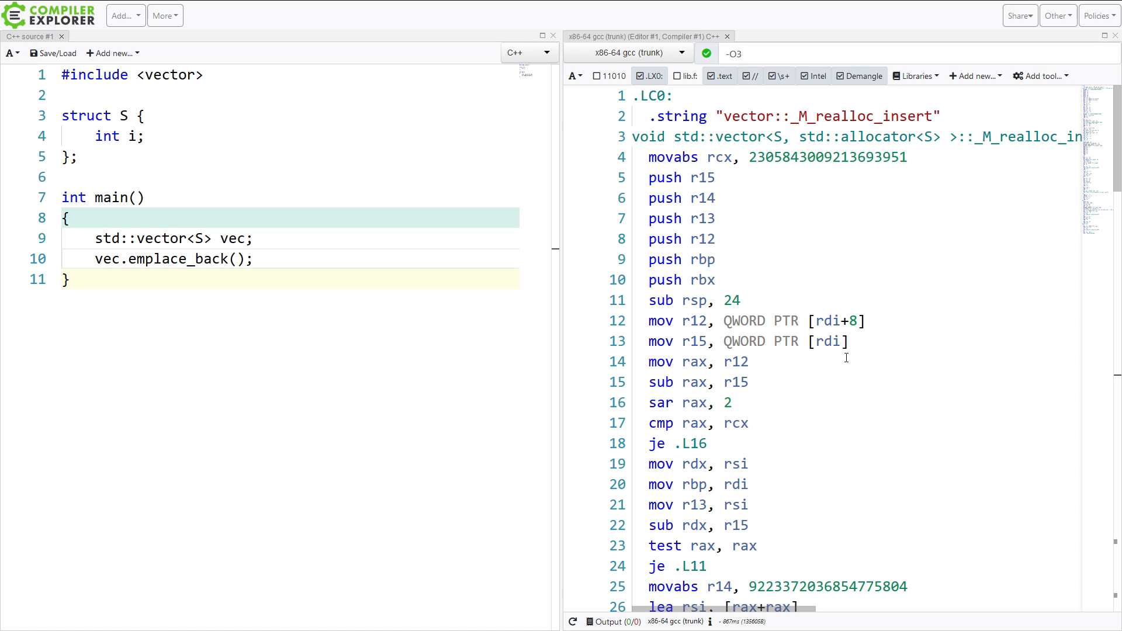
mouse_move(948, 226)
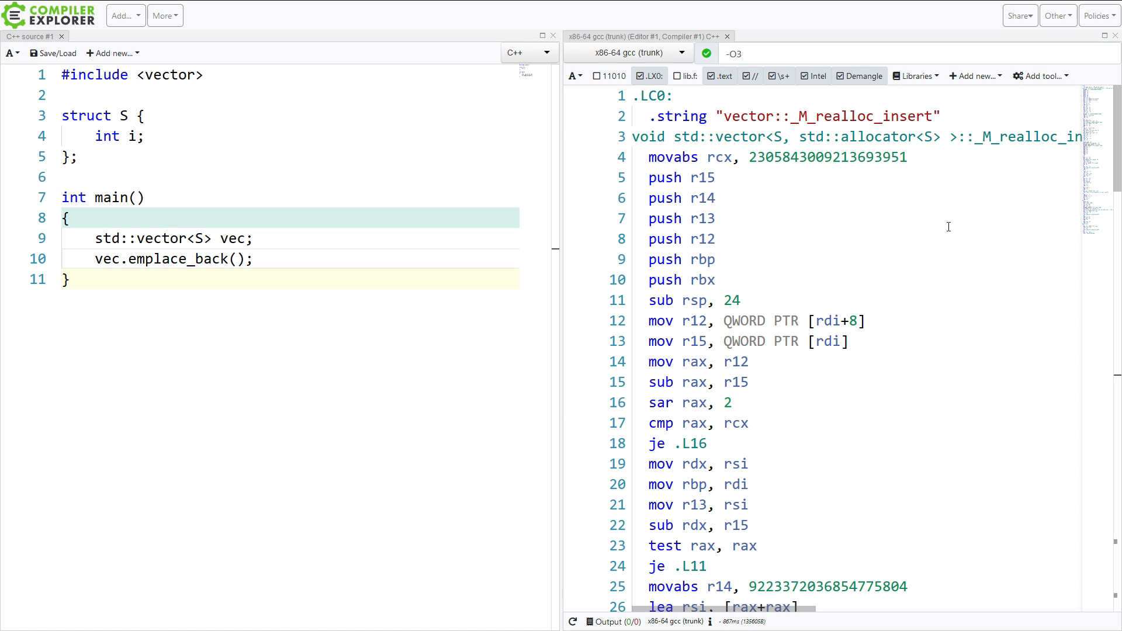
mouse_move(695, 187)
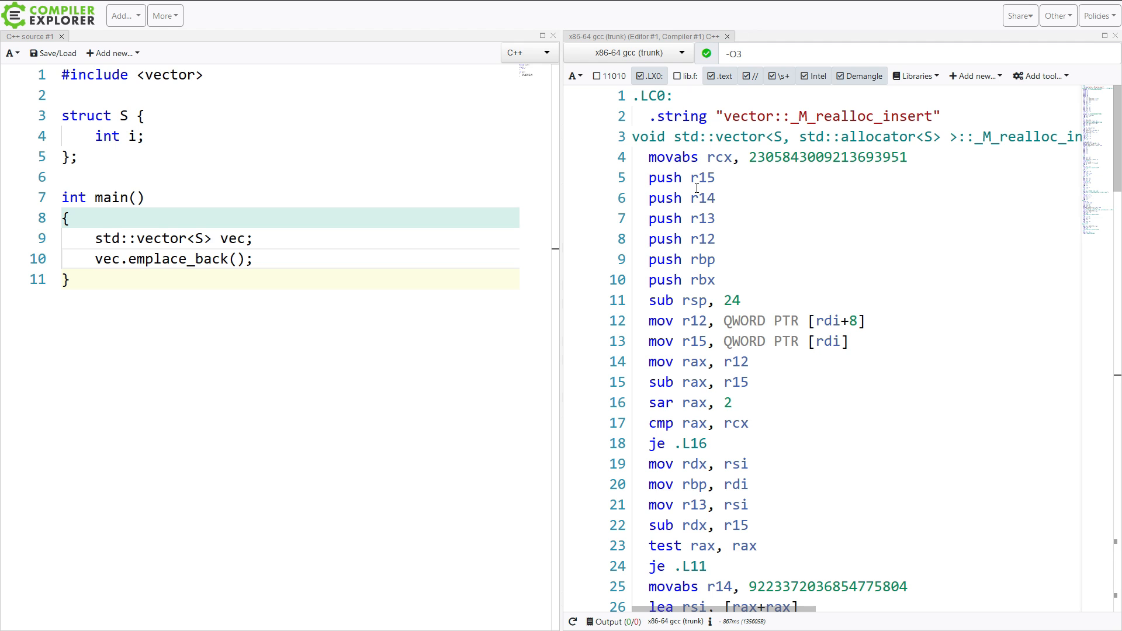
mouse_move(952, 148)
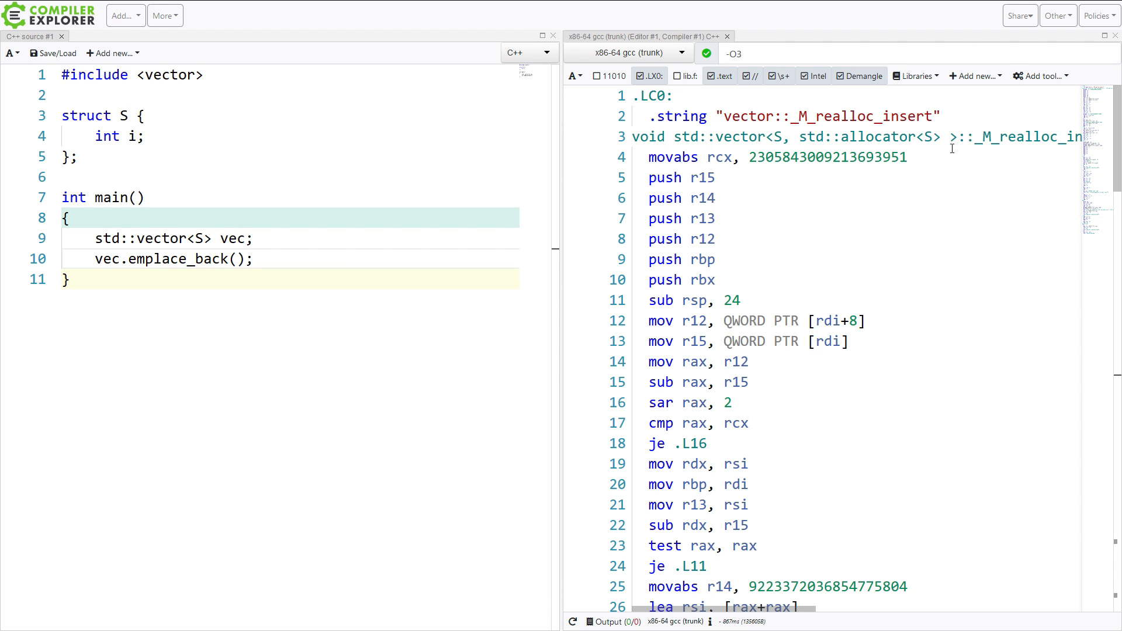
Step: Clone the gcc pane and switch the new pane to x86-64 clang (trunk)
left_click(974, 75)
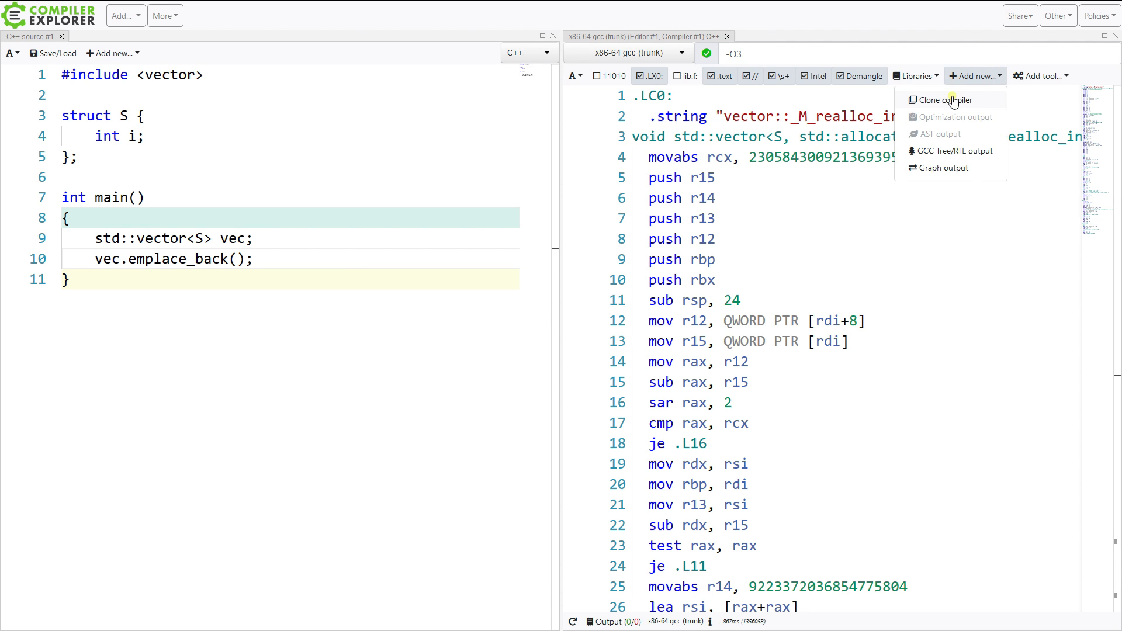
left_click(945, 100)
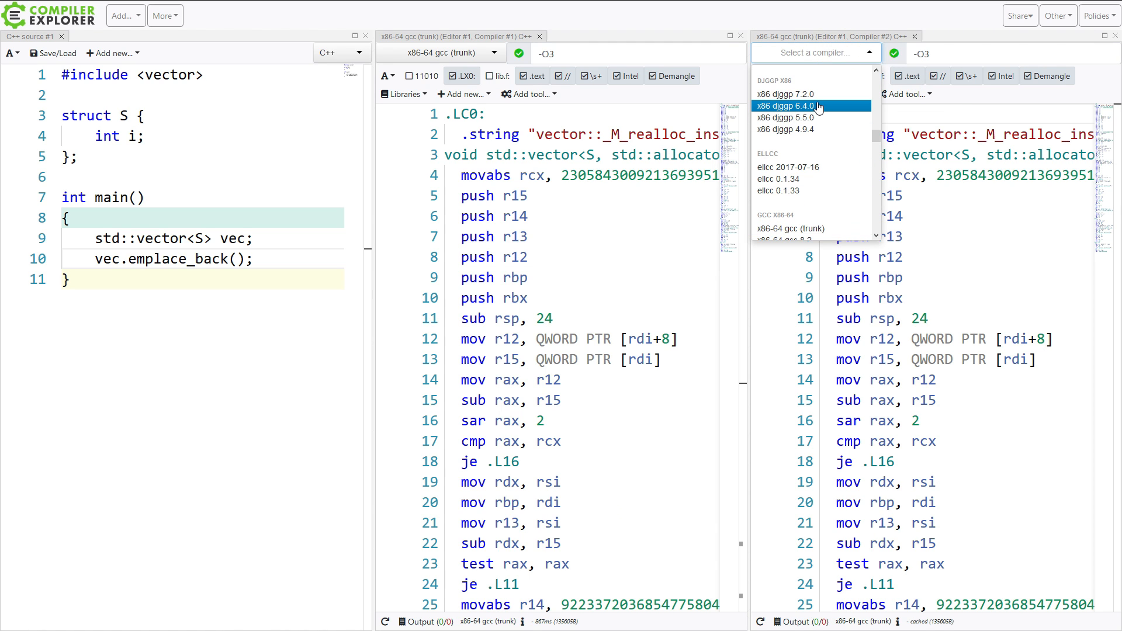
type("clang trunk")
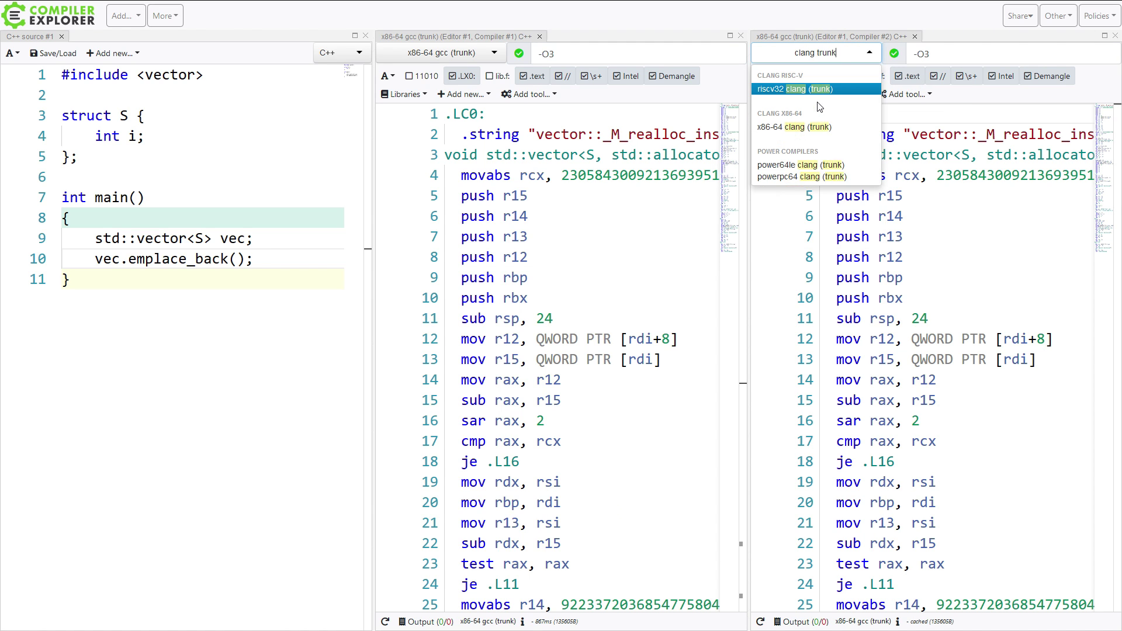
mouse_move(801, 133)
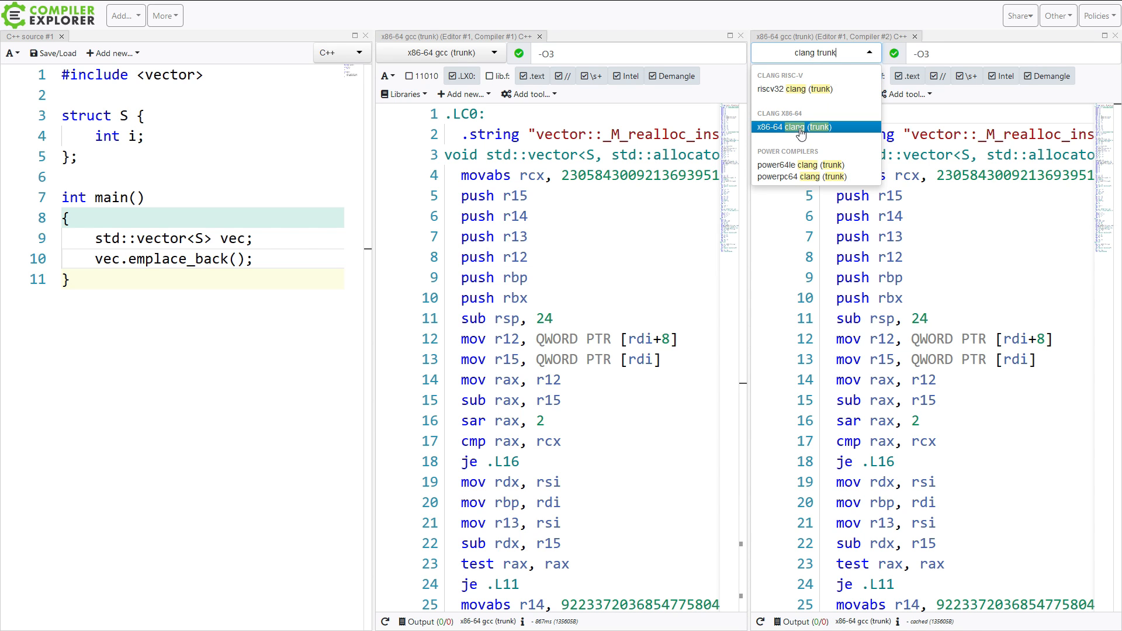
left_click(800, 127)
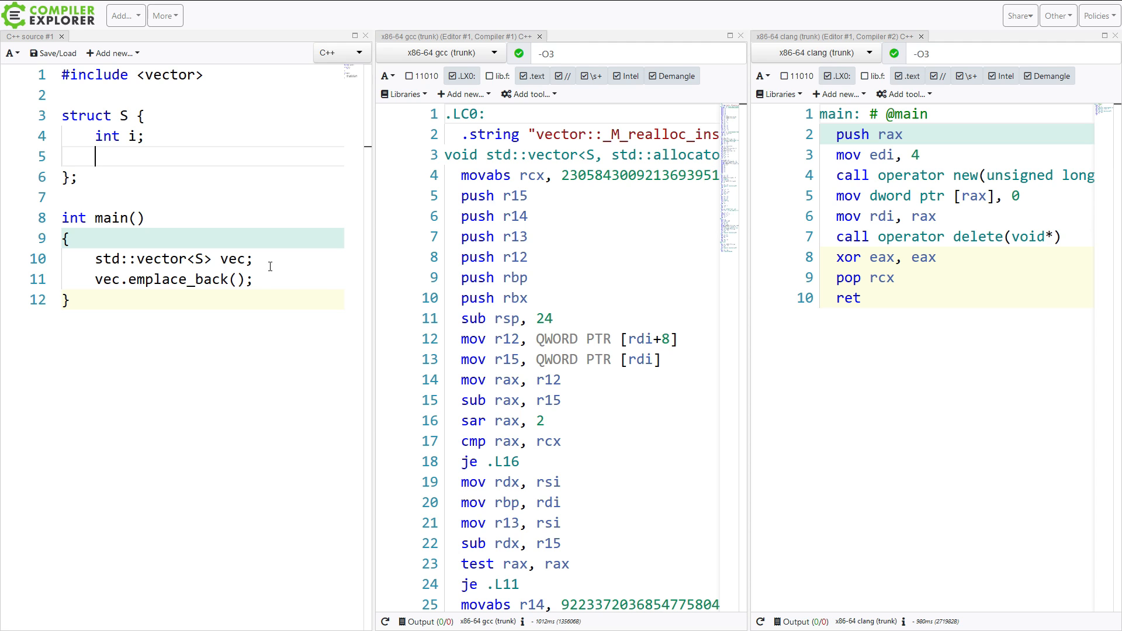
Step: Declare ~S(); in the struct and add commented-out S::~S() { i = 0; } below it
type("~S")
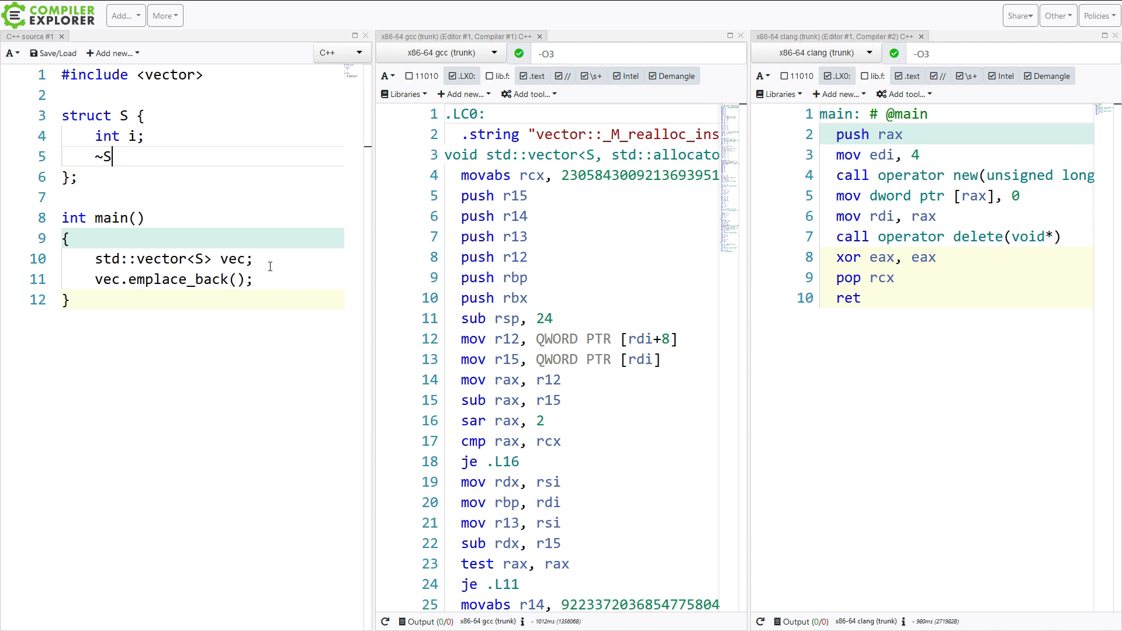
type("();")
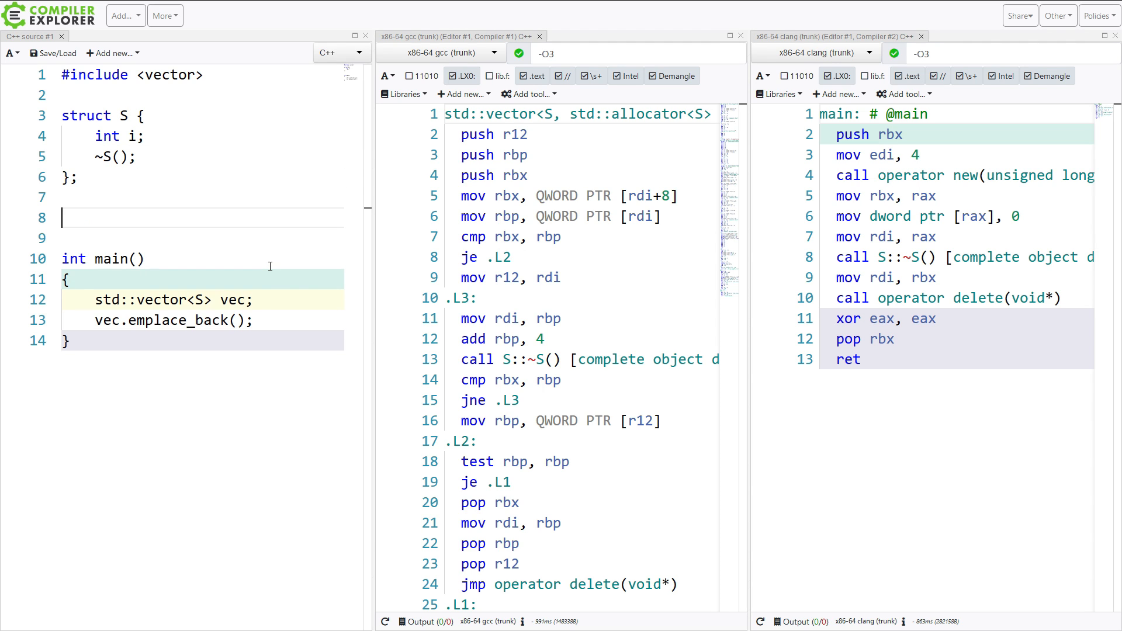
type("/*")
type("*/")
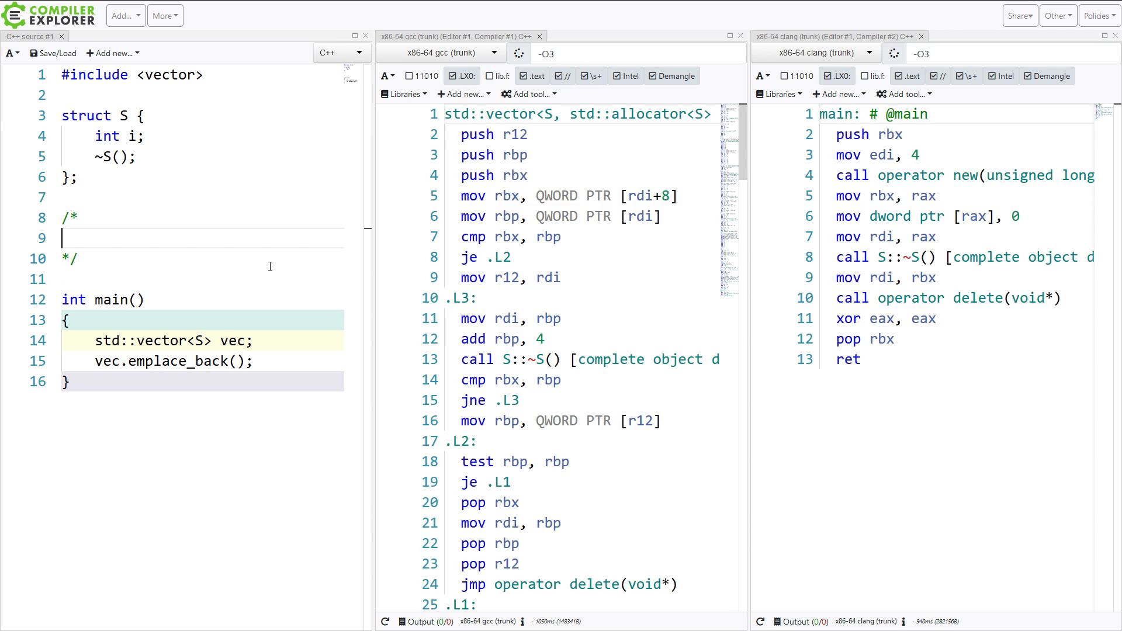
type("S::")
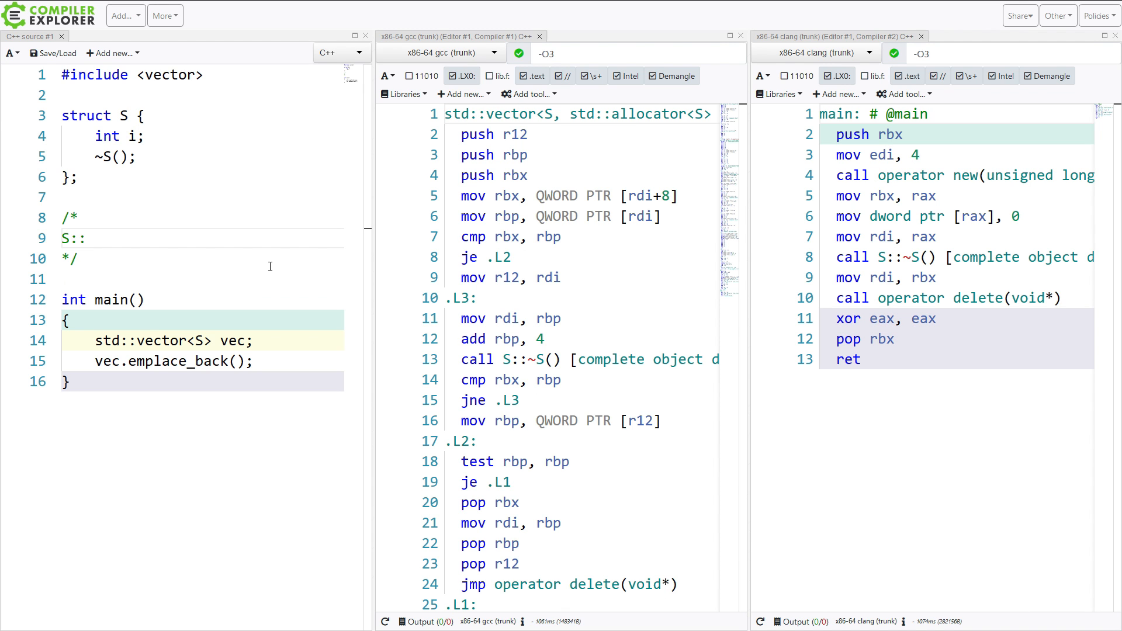
type("~S() {}")
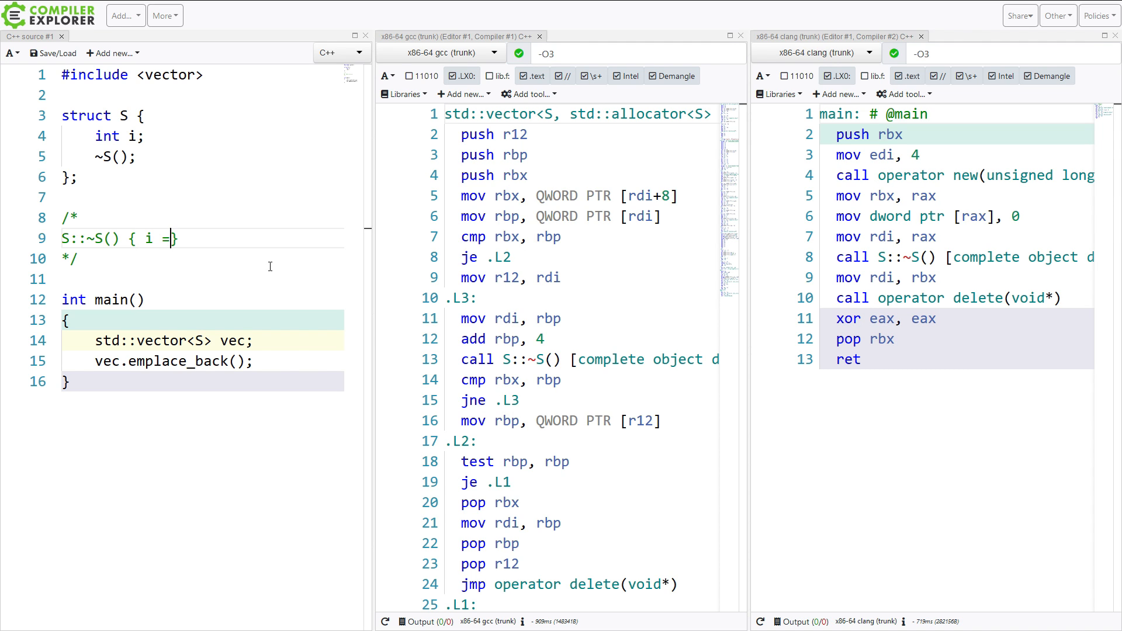
type("0;")
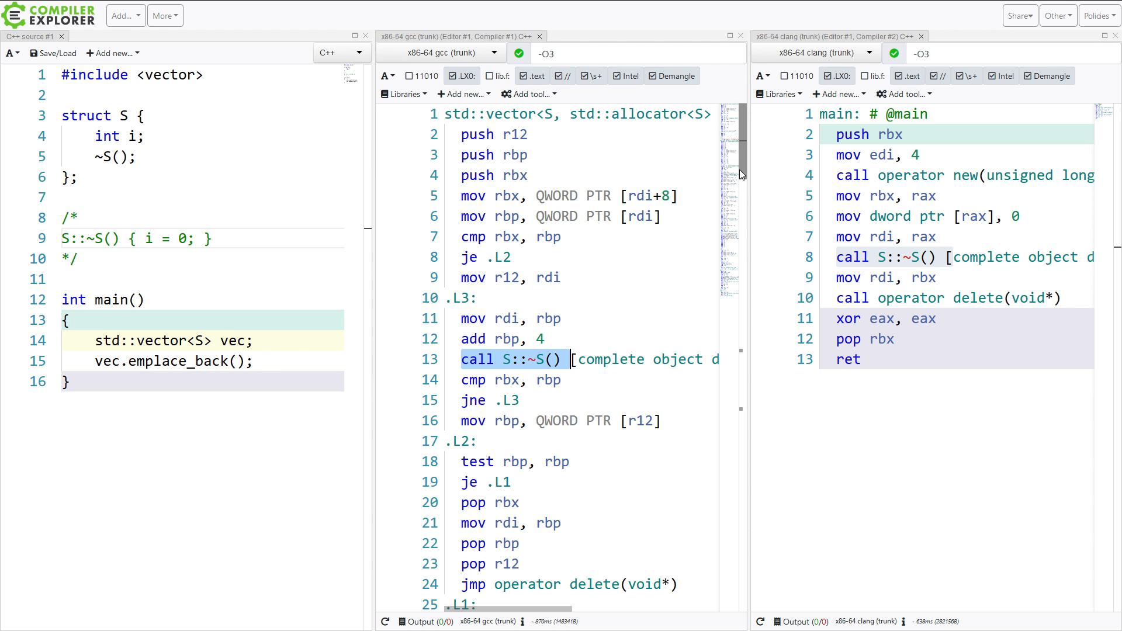
Step: Scroll the output to review assembly for the now-active out-of-line destructor
scroll("down", 3)
type("vec.em")
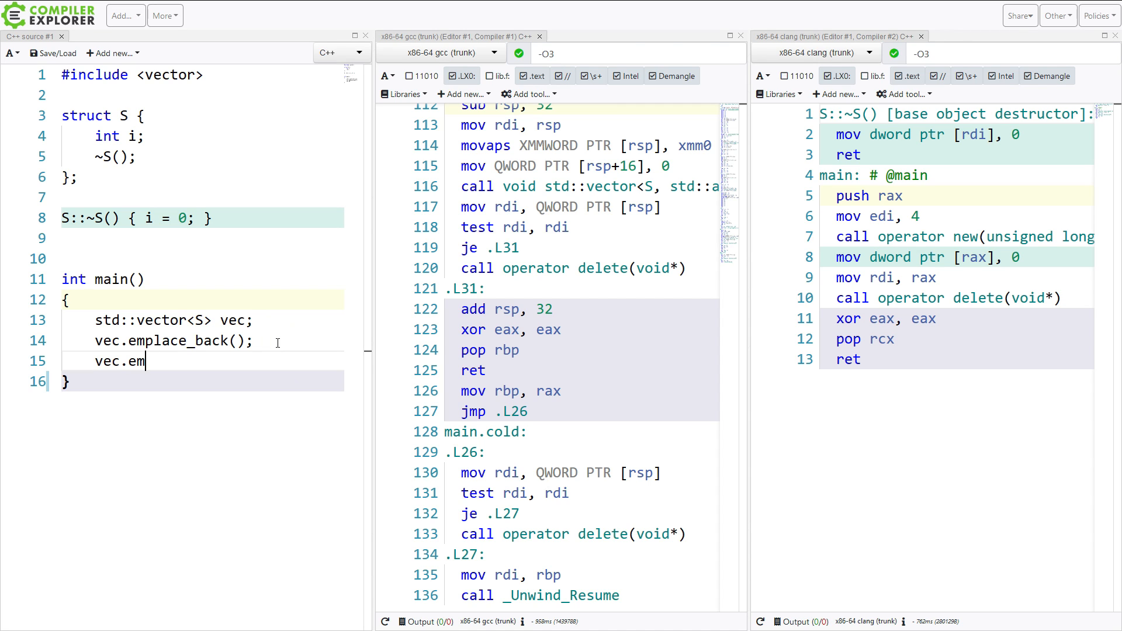
type("place_bac()")
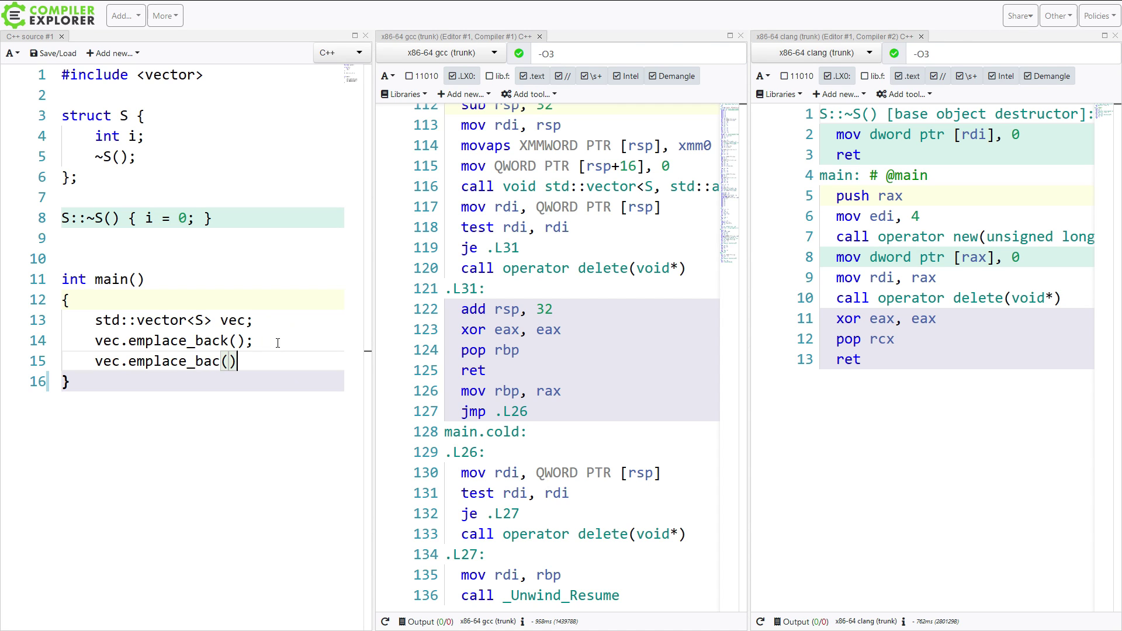
type("k")
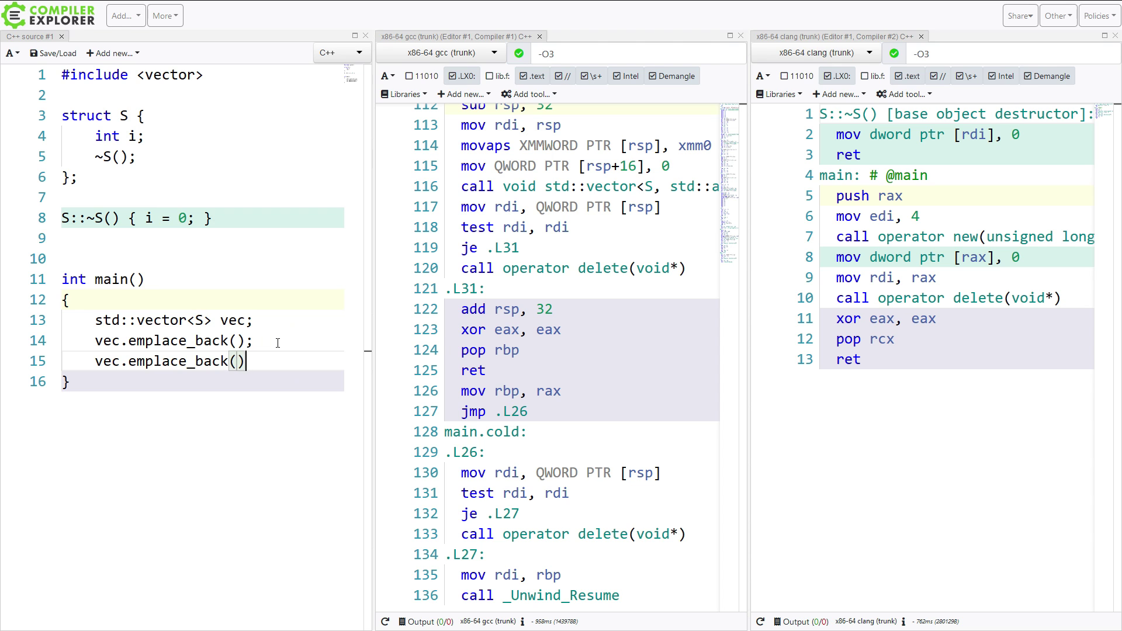
type(";")
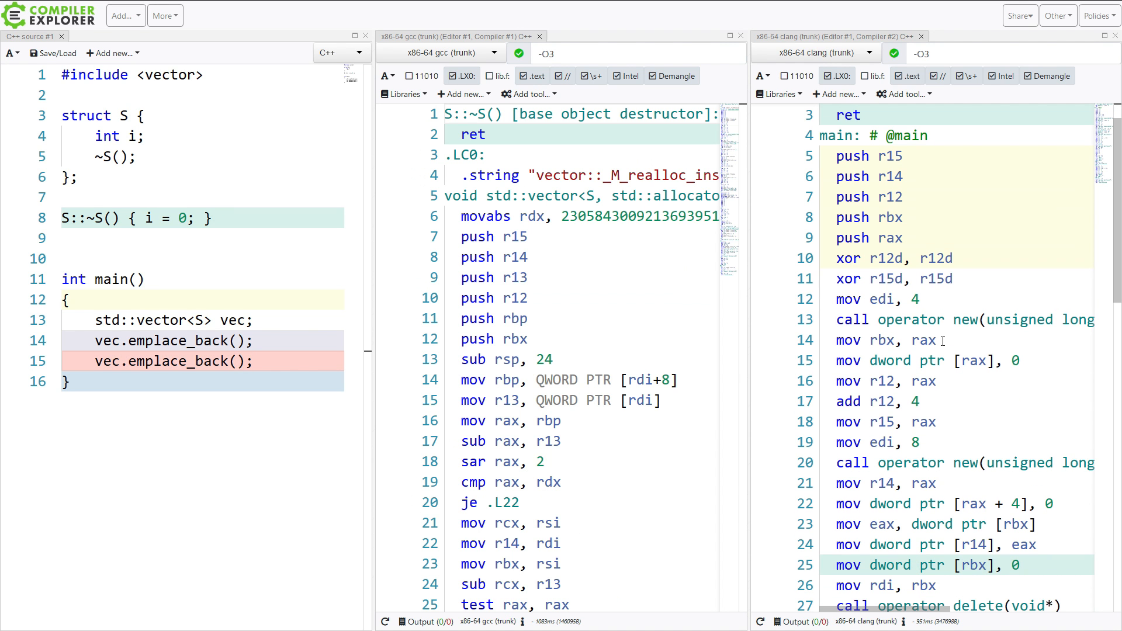
scroll("down", 3)
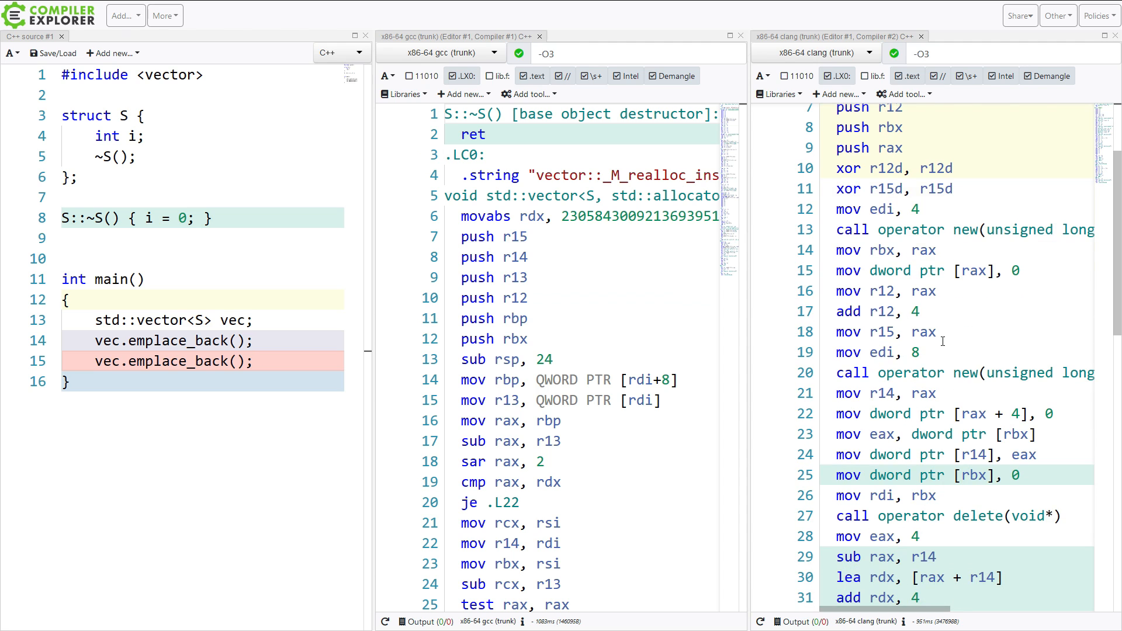
mouse_move(904, 373)
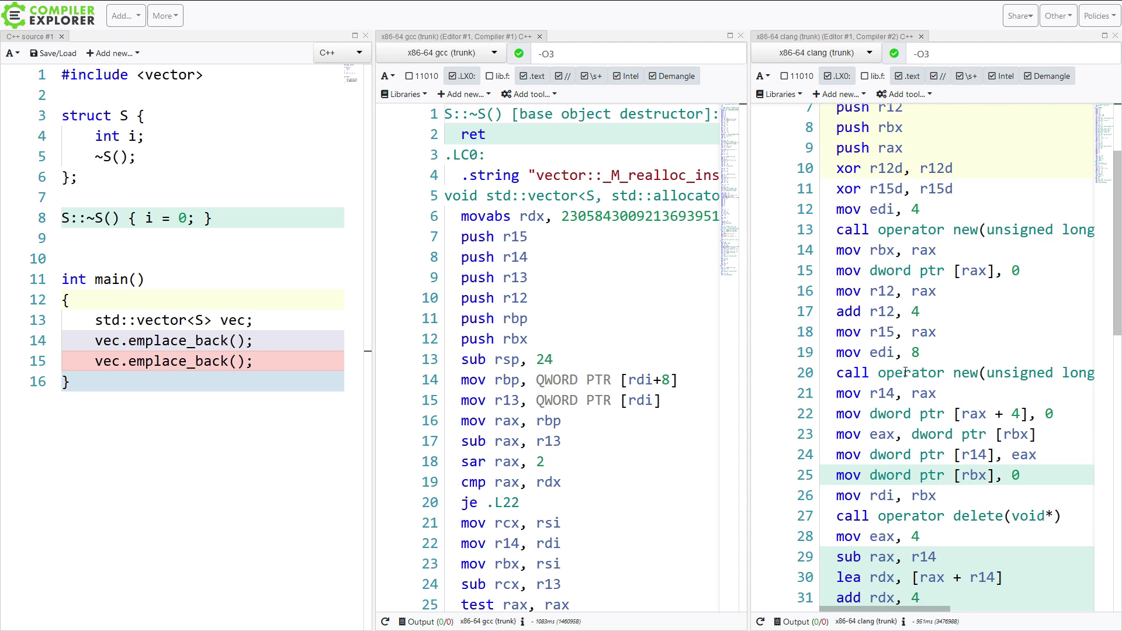
scroll("down", 3)
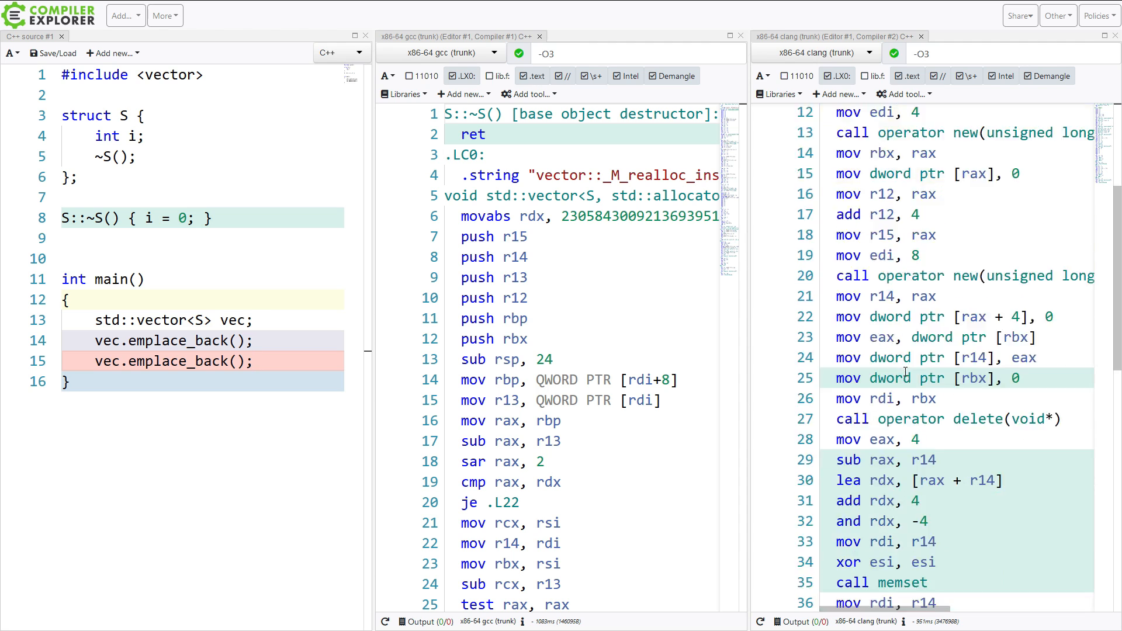
scroll("down", 3)
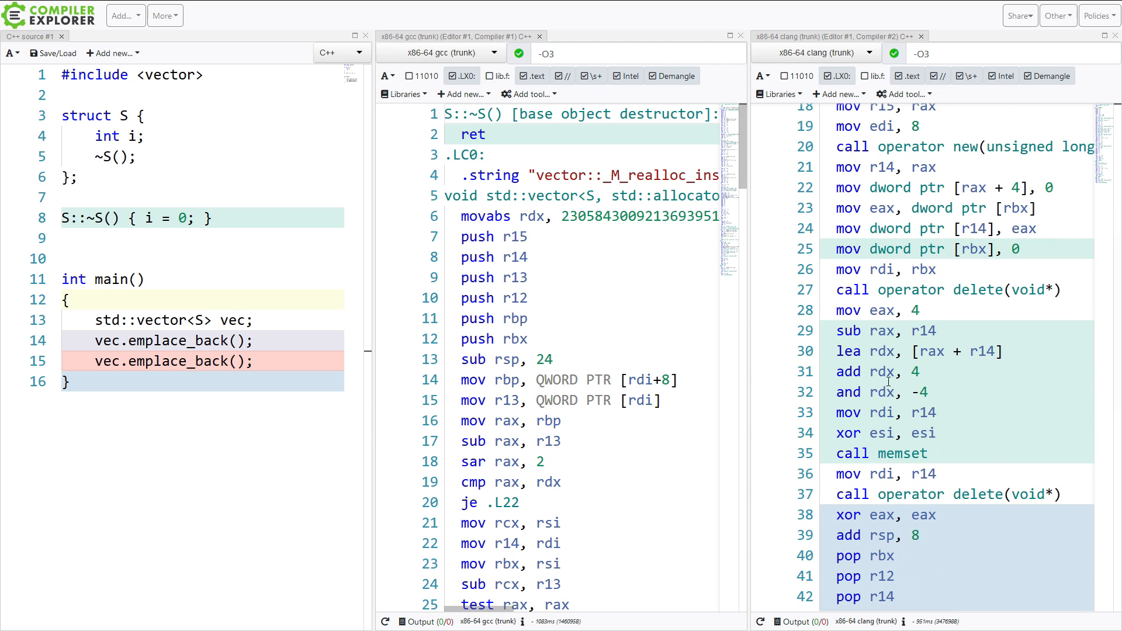
scroll("down", 3)
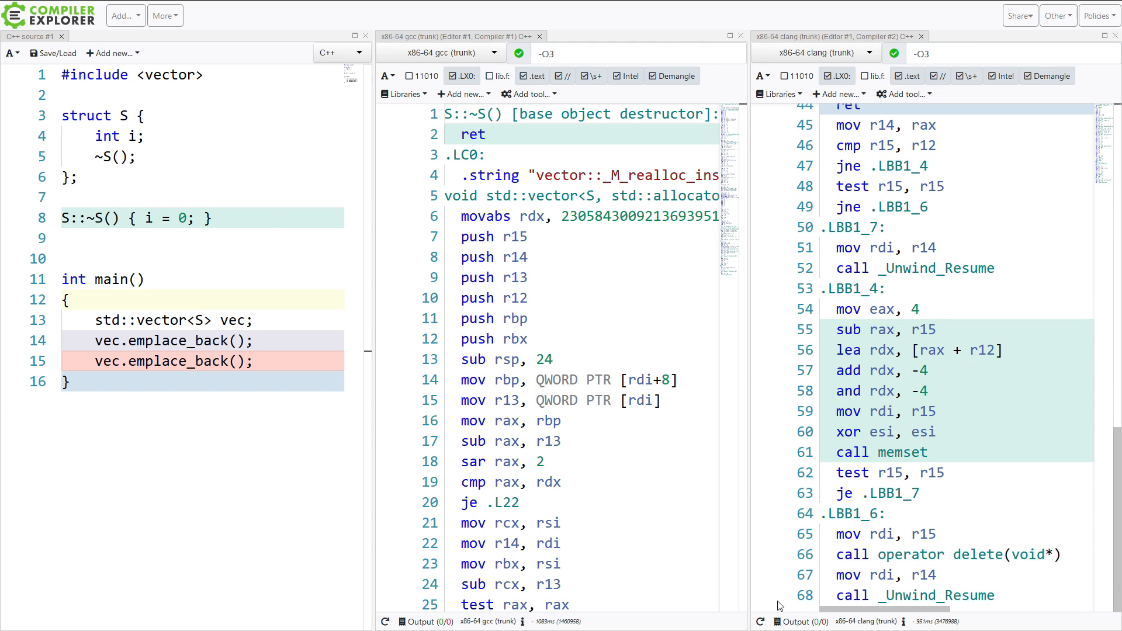
scroll("down", 3)
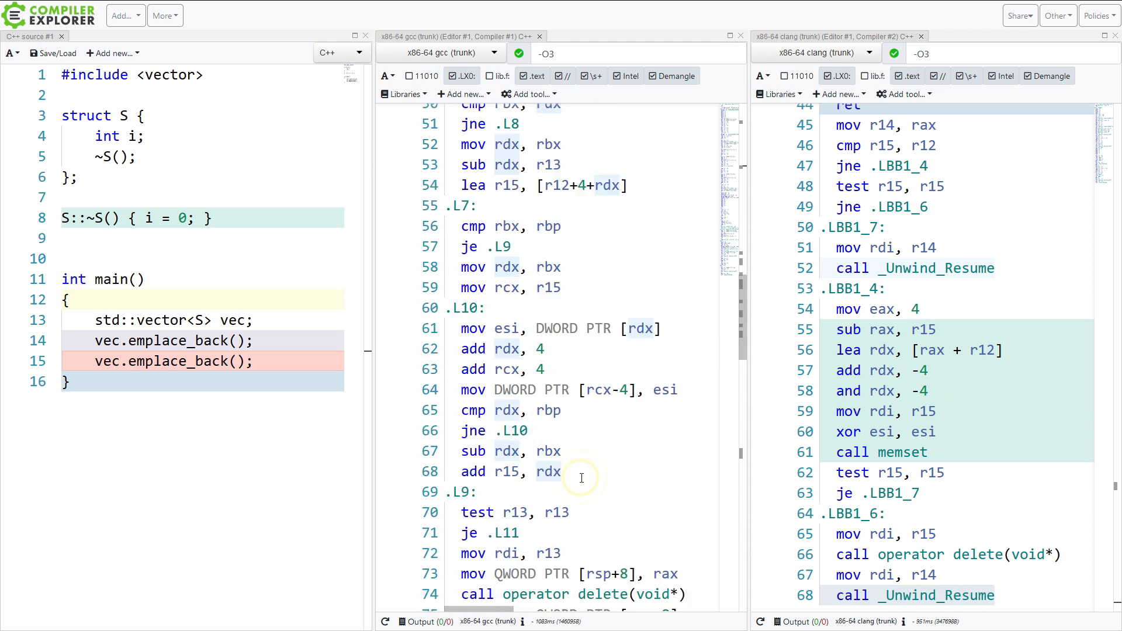
scroll("down", 3)
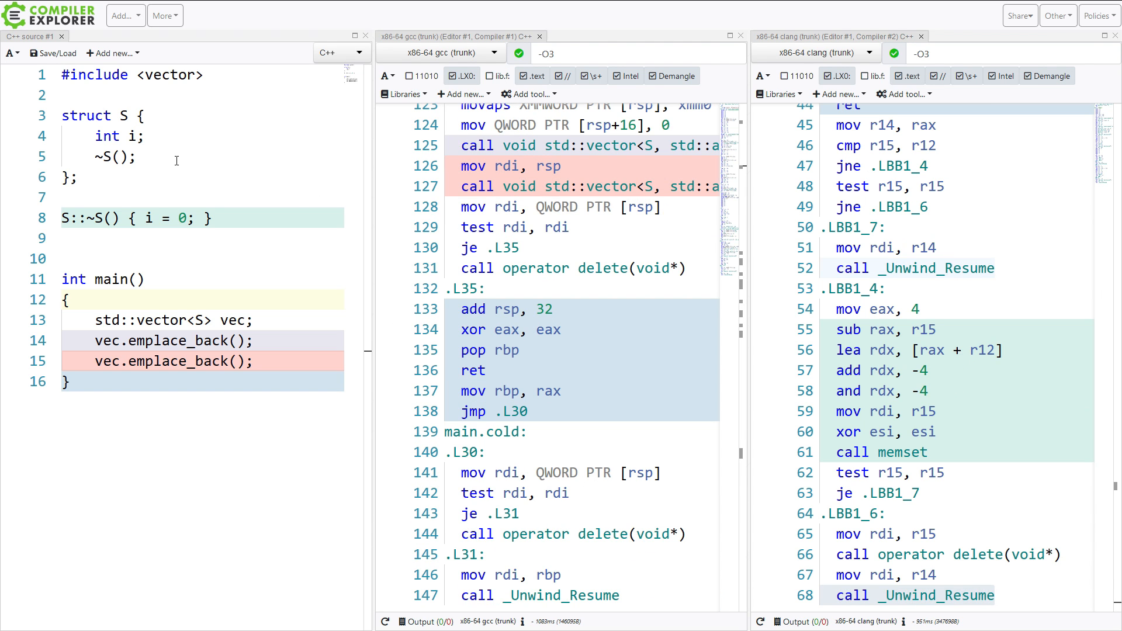
Step: Prefix both S::~S() { i = 0; } and ~S(); with // so S has no destructor
type("//")
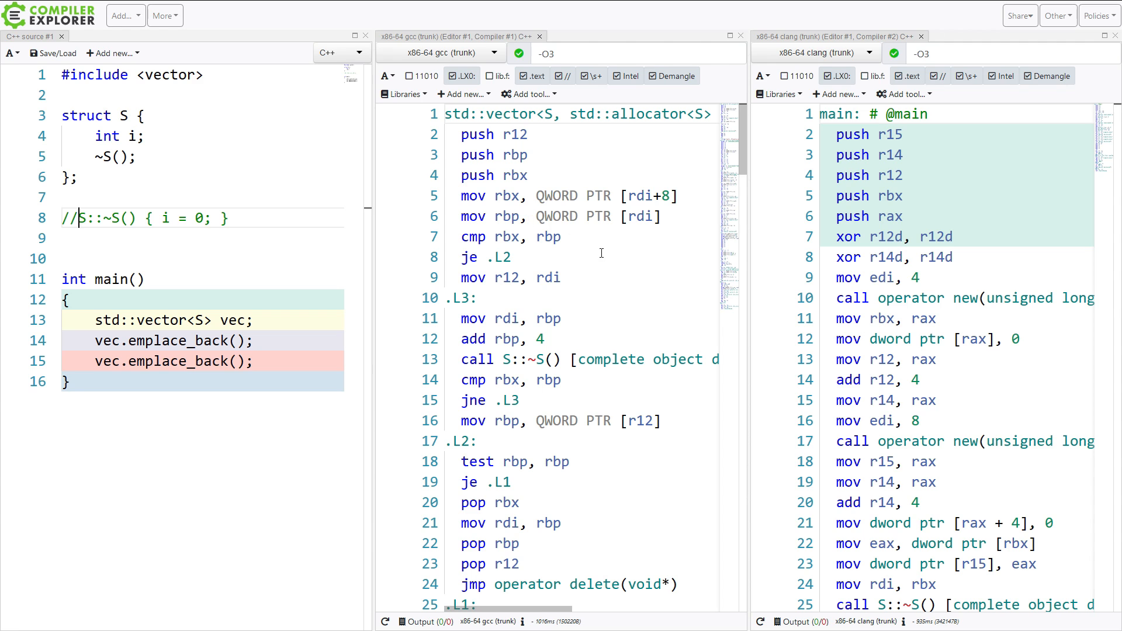
scroll("down", 3)
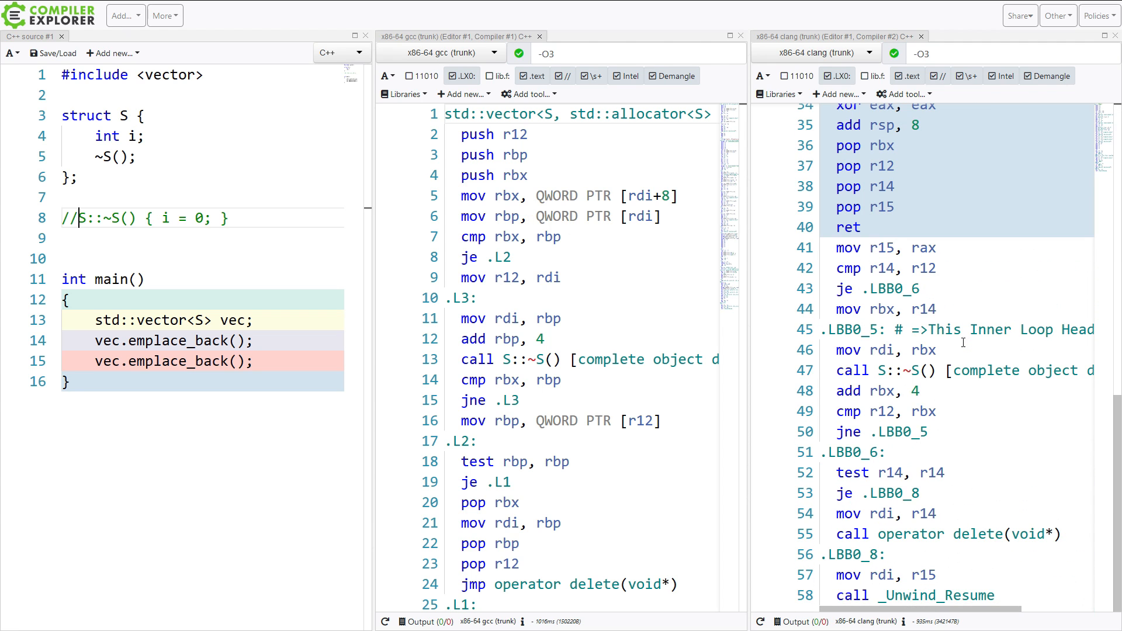
key("Backspace")
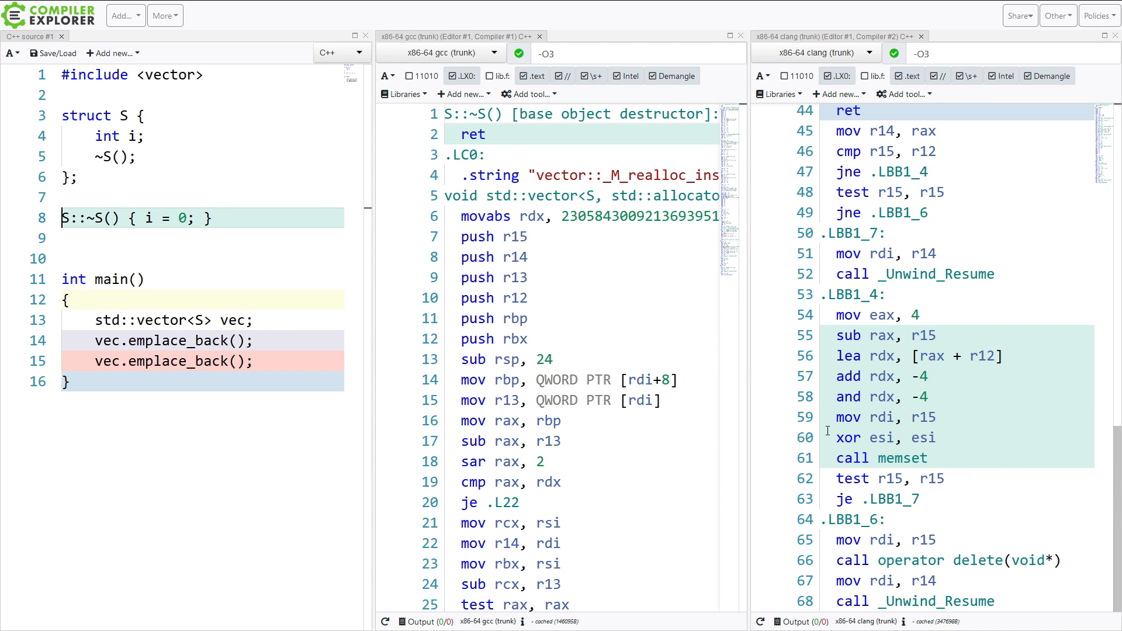
type("//")
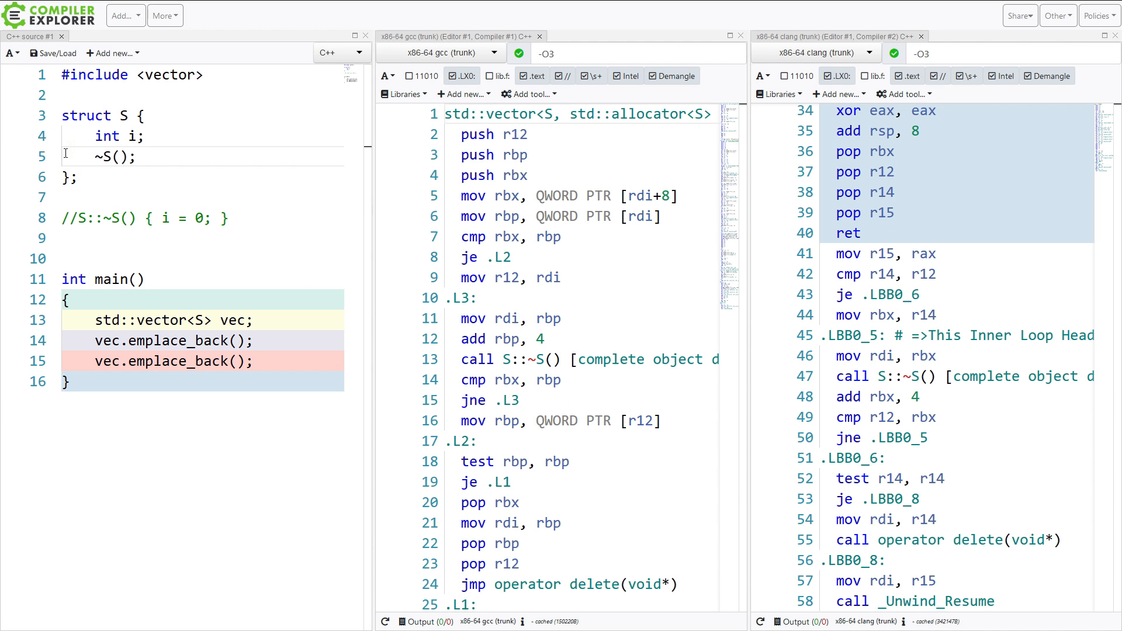
type("//")
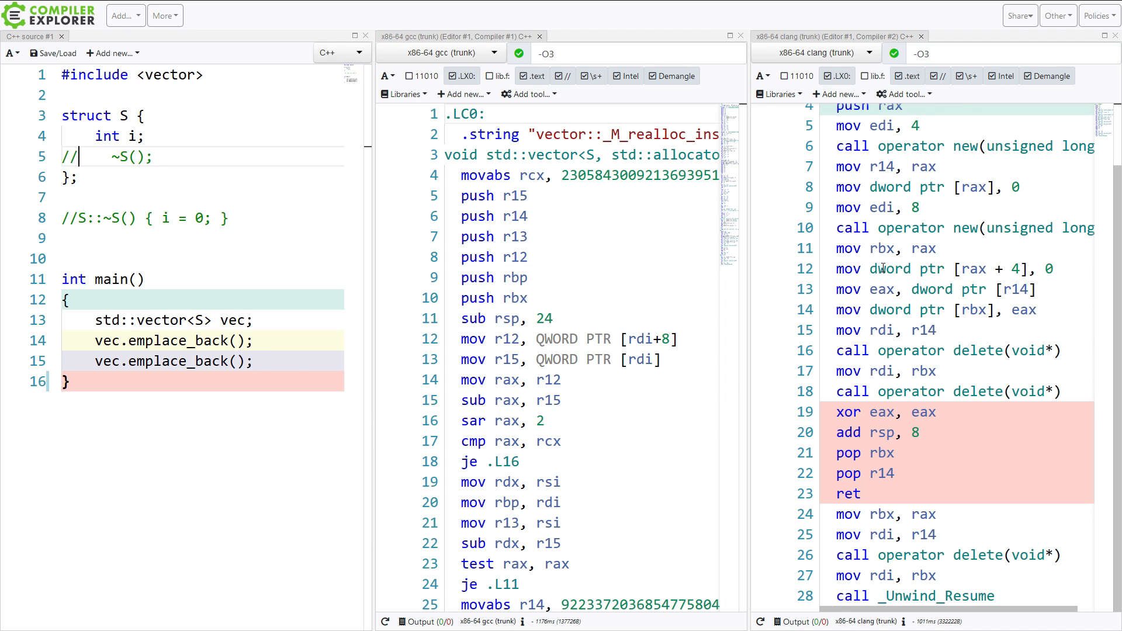
mouse_move(329, 135)
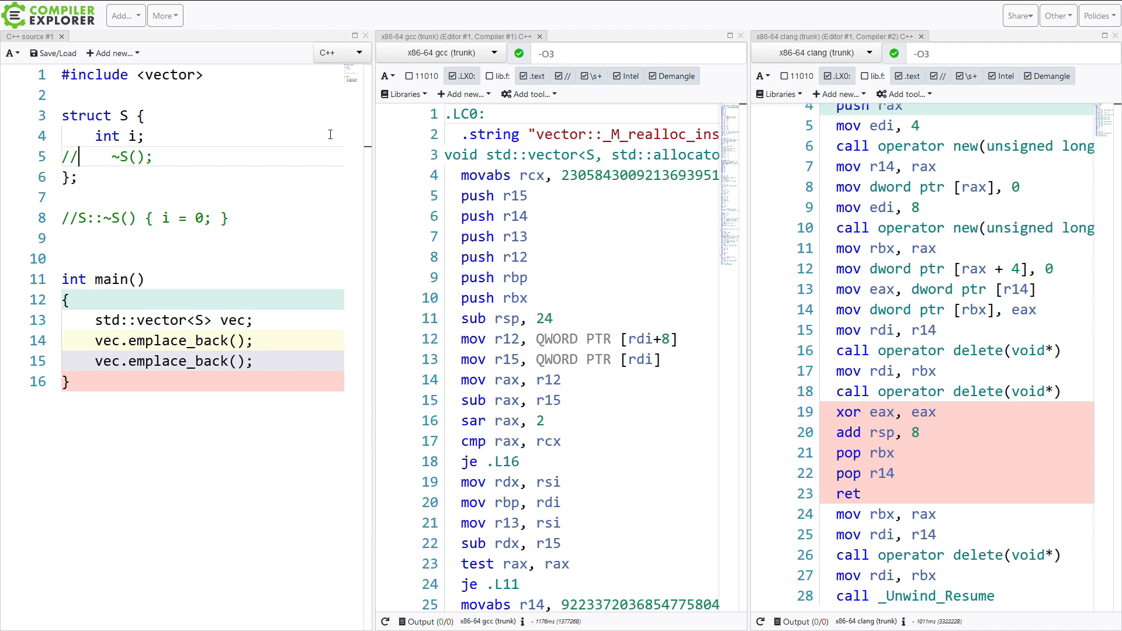
Step: Add #include <string> and change S's member from int i to std::string i
type("#inc")
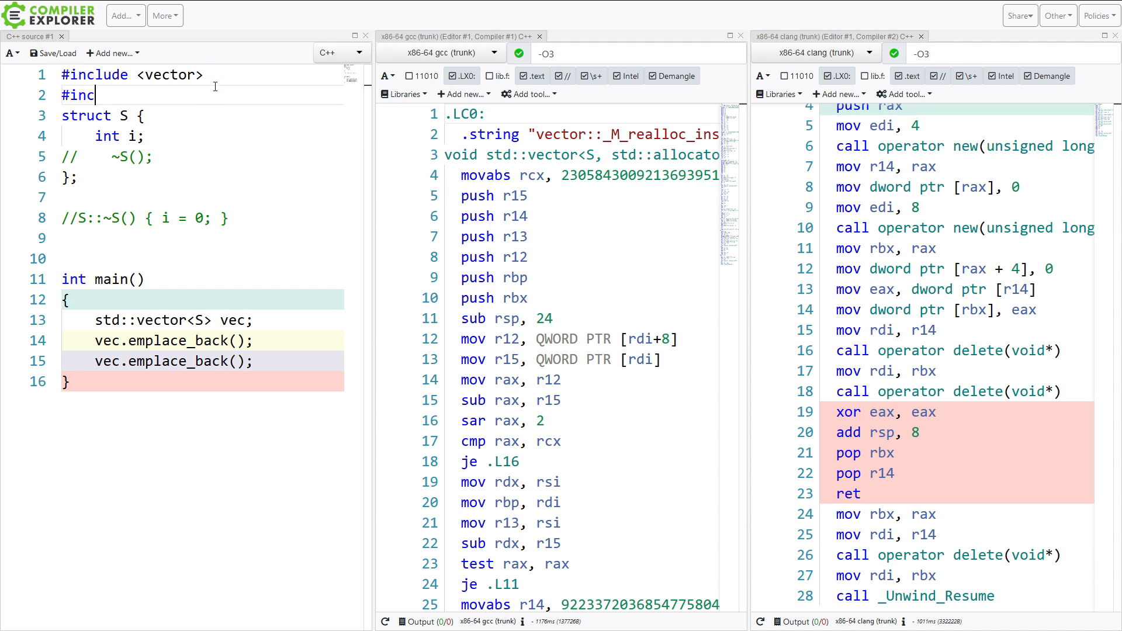
type("lude <string>")
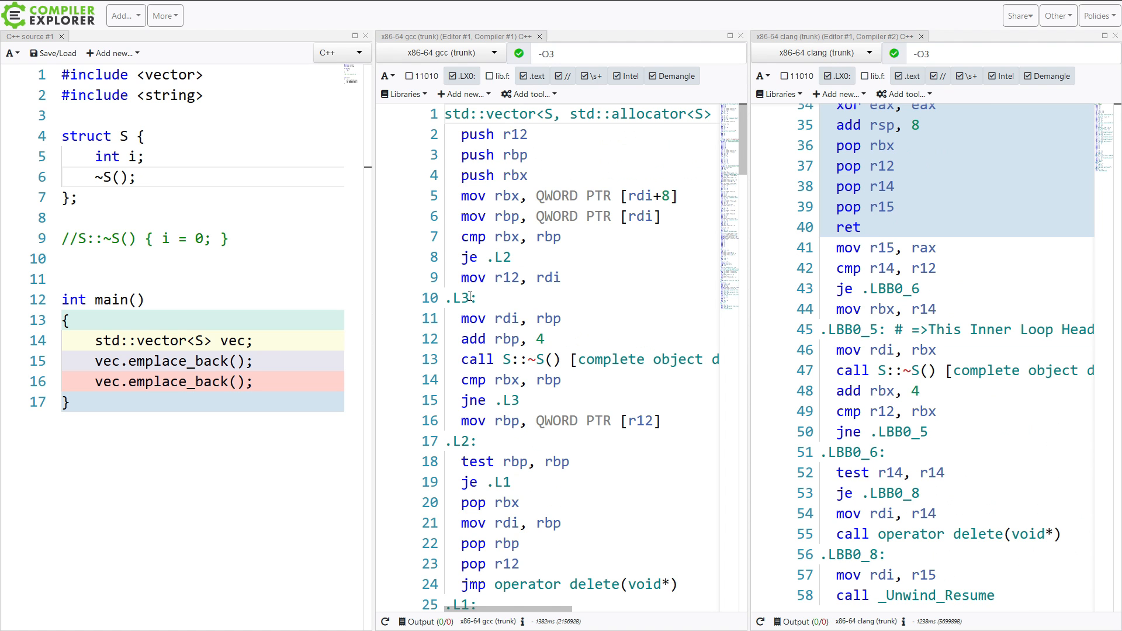
type("//")
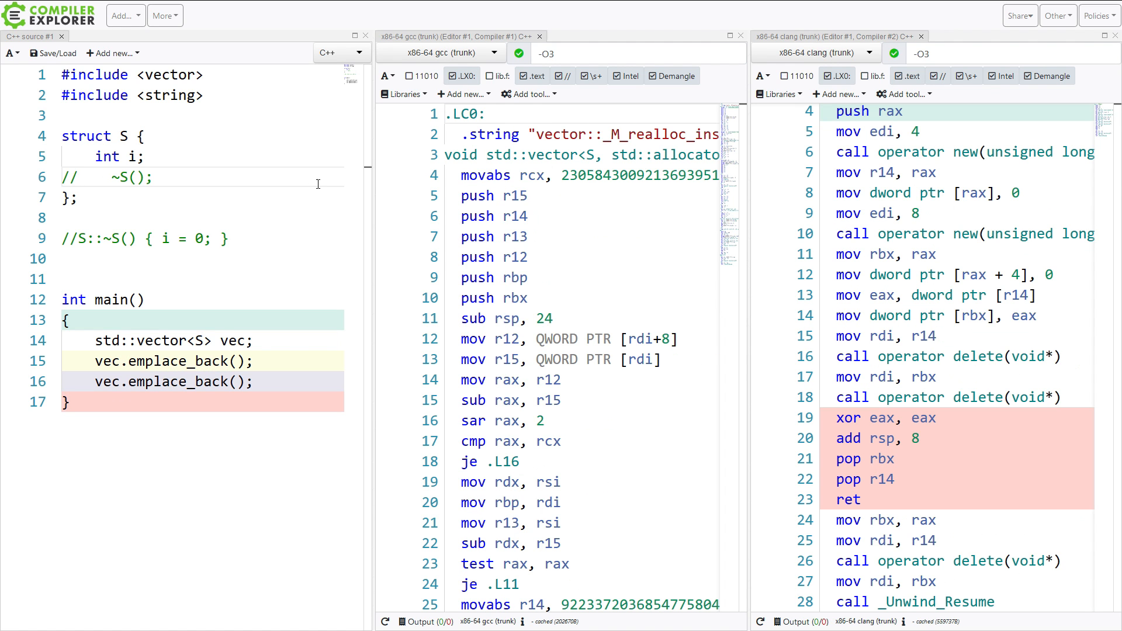
type("std")
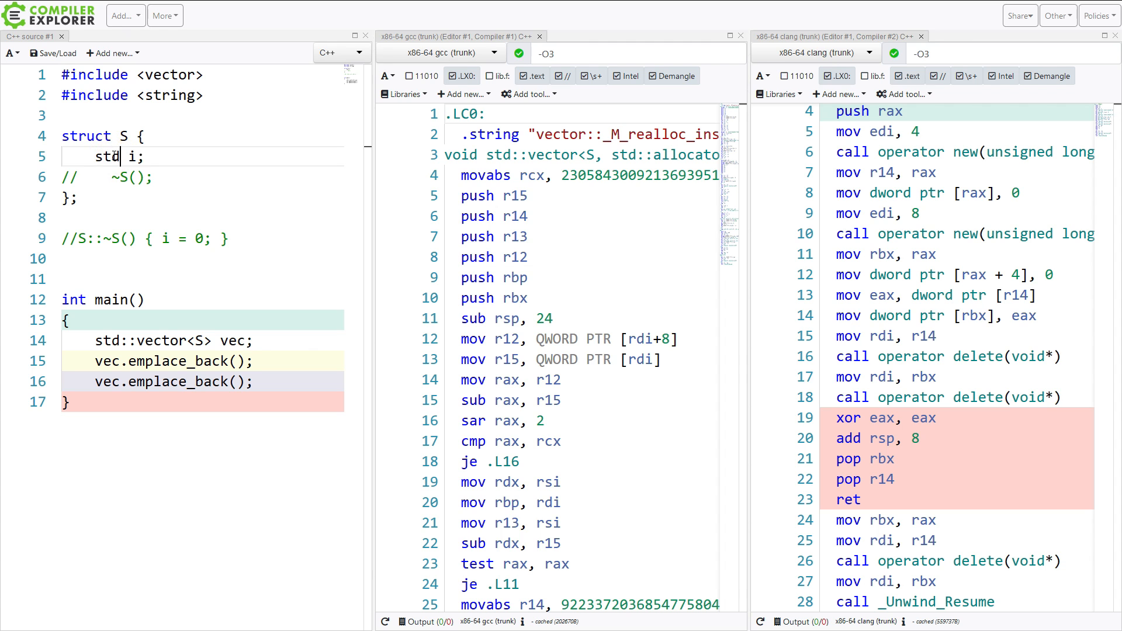
type("::string")
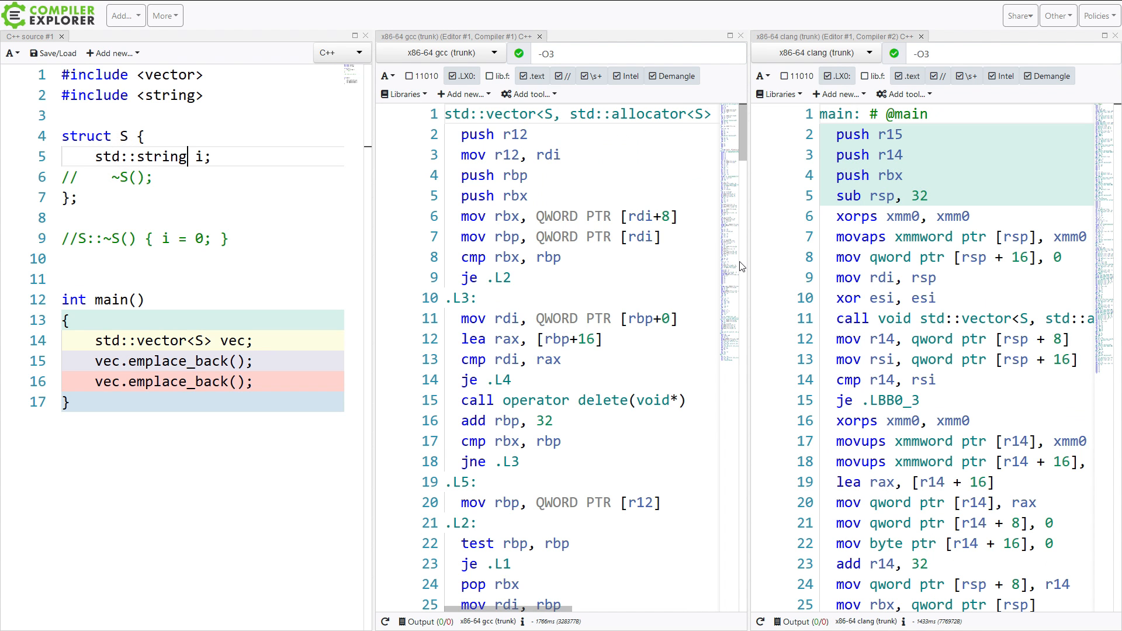
Step: Restore ~S(); and S::~S() with an empty body, reviewing the clang string assembly
scroll("down", 3)
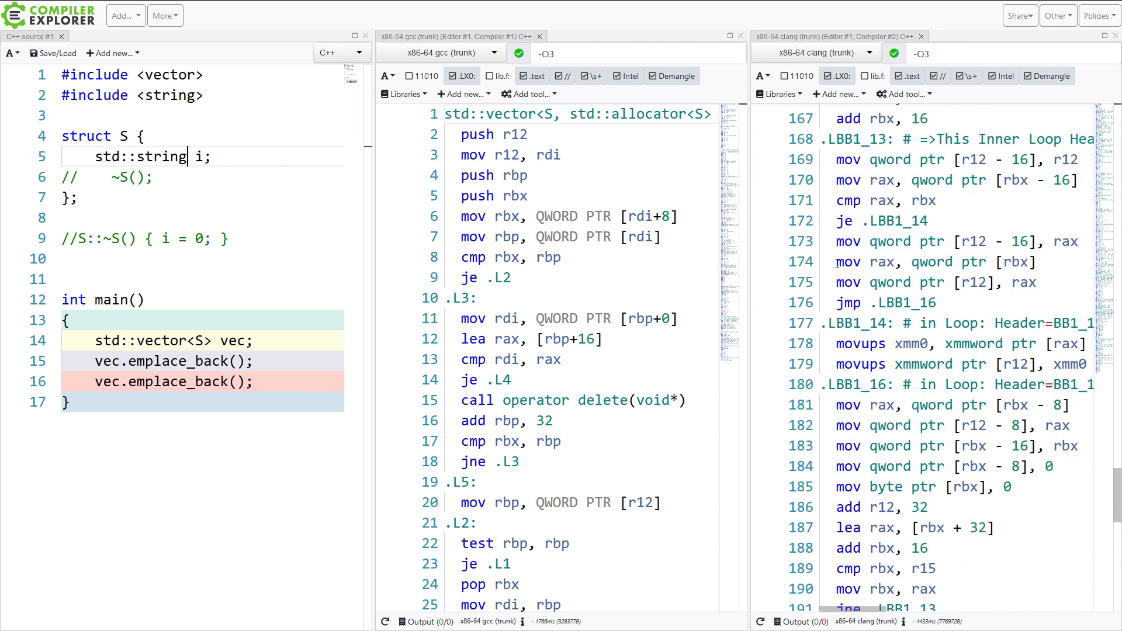
scroll("down", 3)
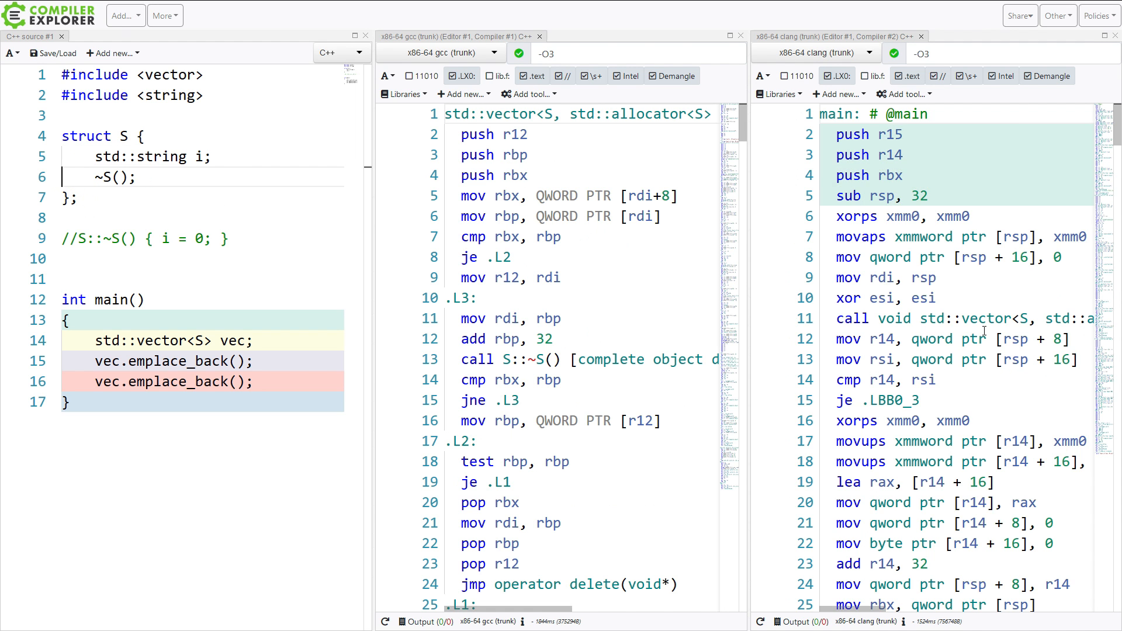
scroll("down", 3)
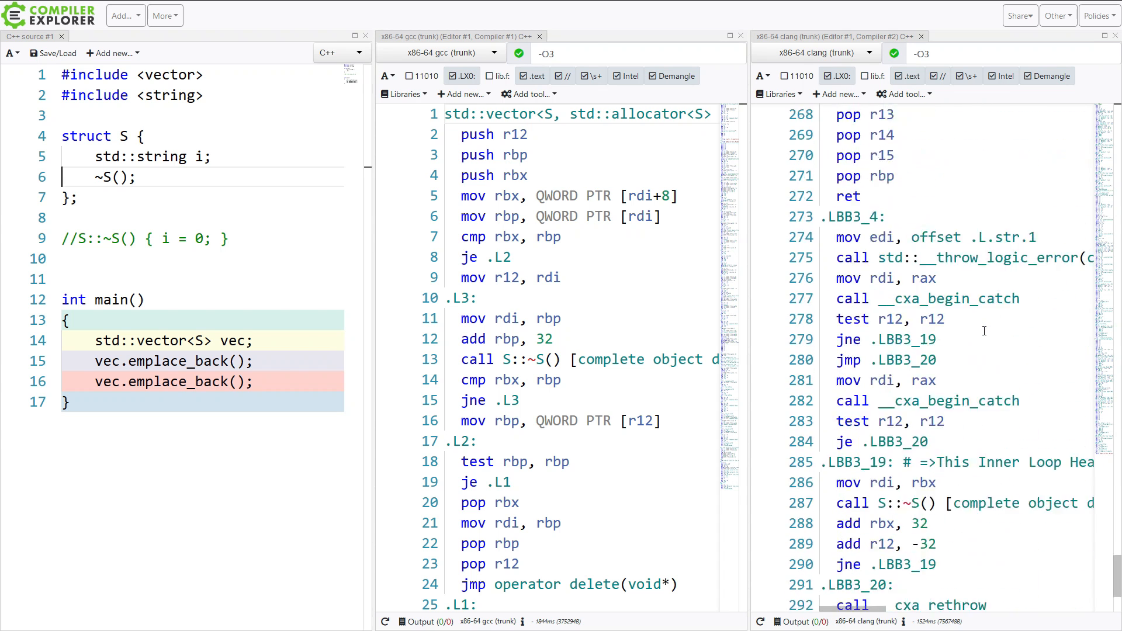
scroll("down", 3)
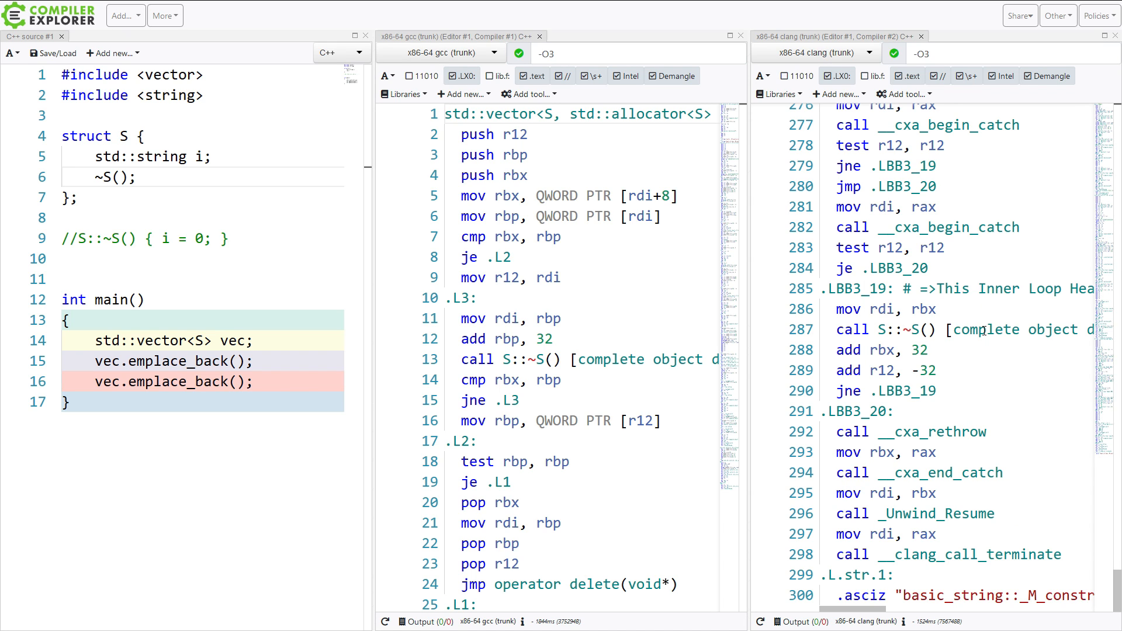
left_click(59, 238)
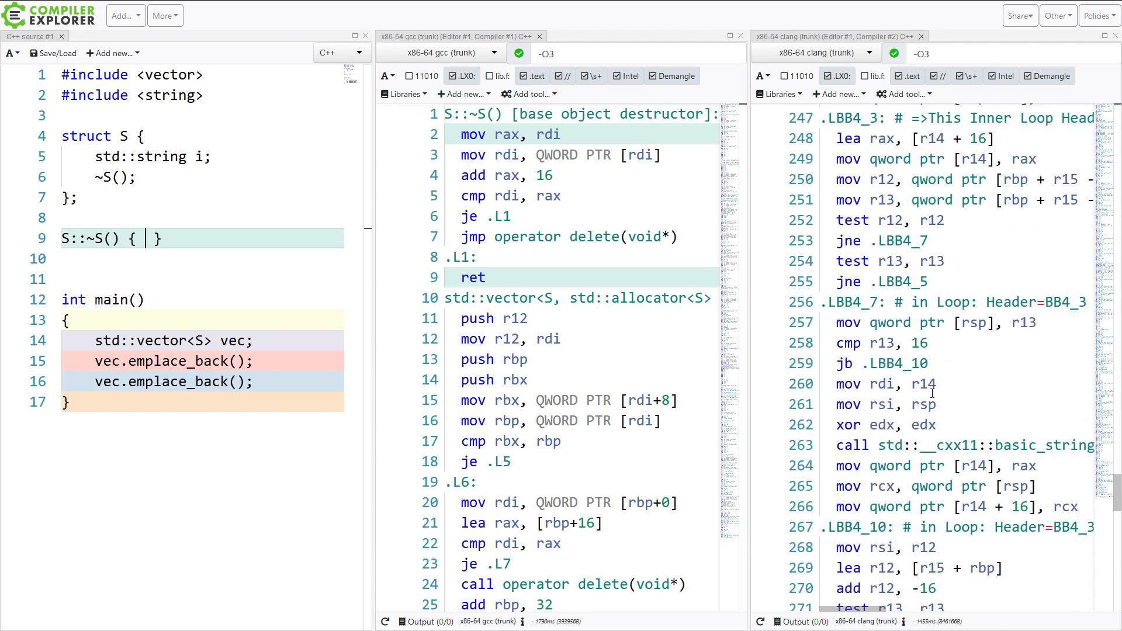
scroll("down", 3)
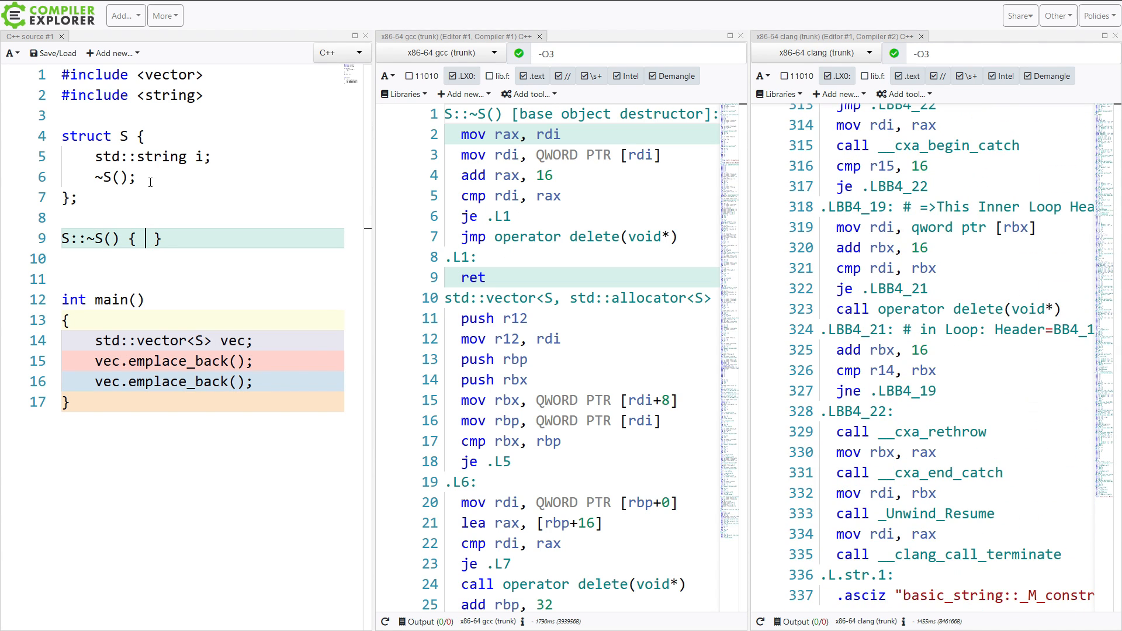
type("//")
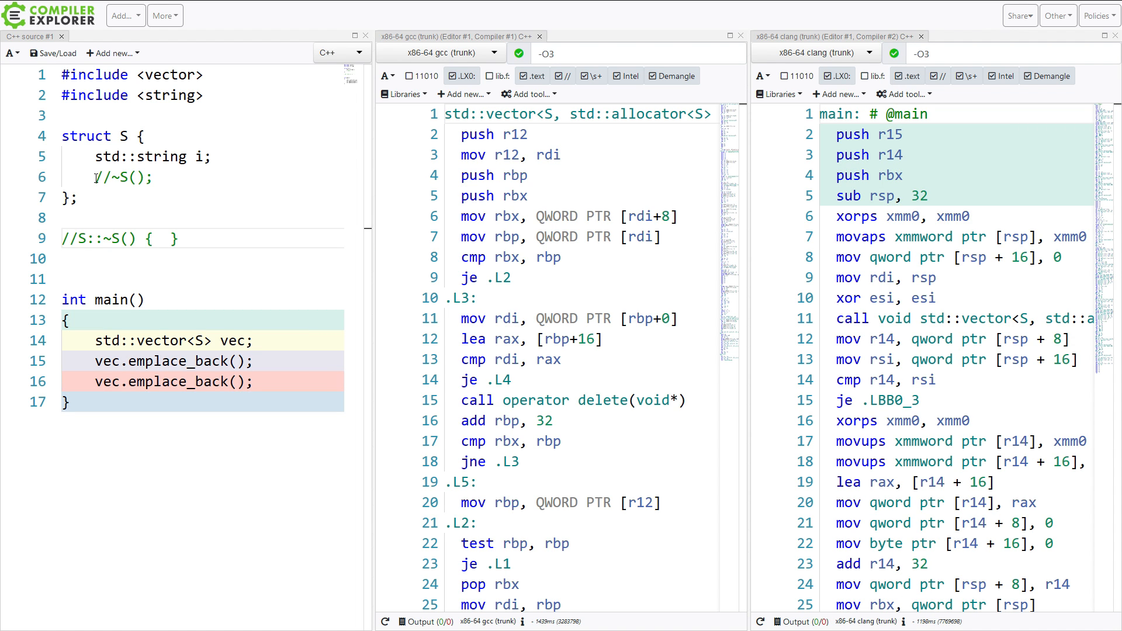
Step: Comment out ~S(); and S::~S() { } again, reviewing both assembly panes
scroll("down", 3)
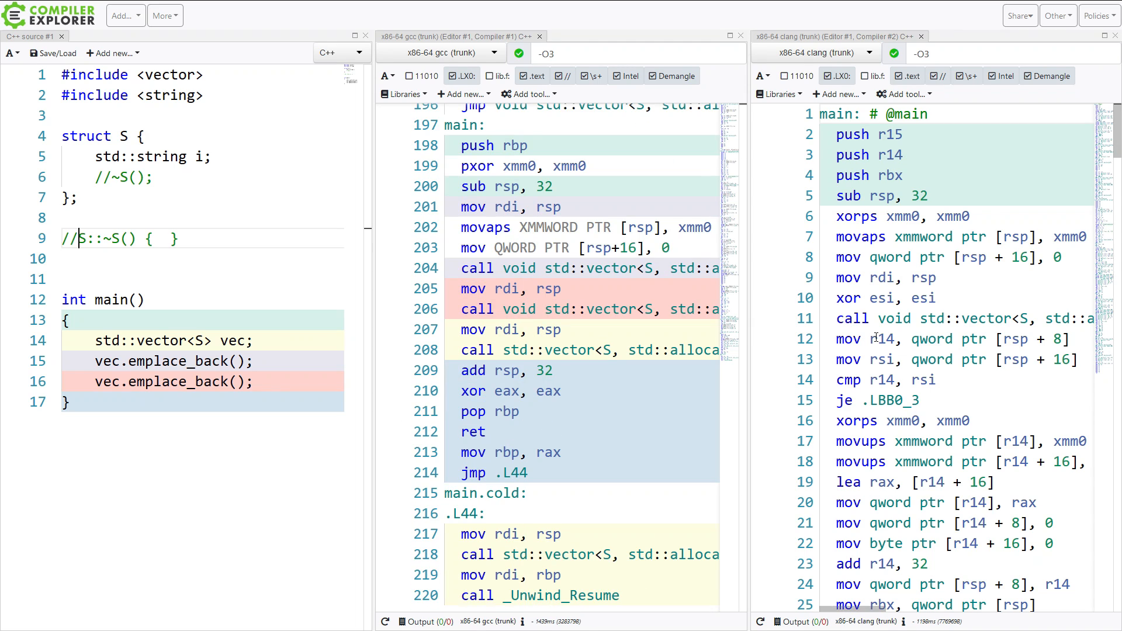
scroll("down", 3)
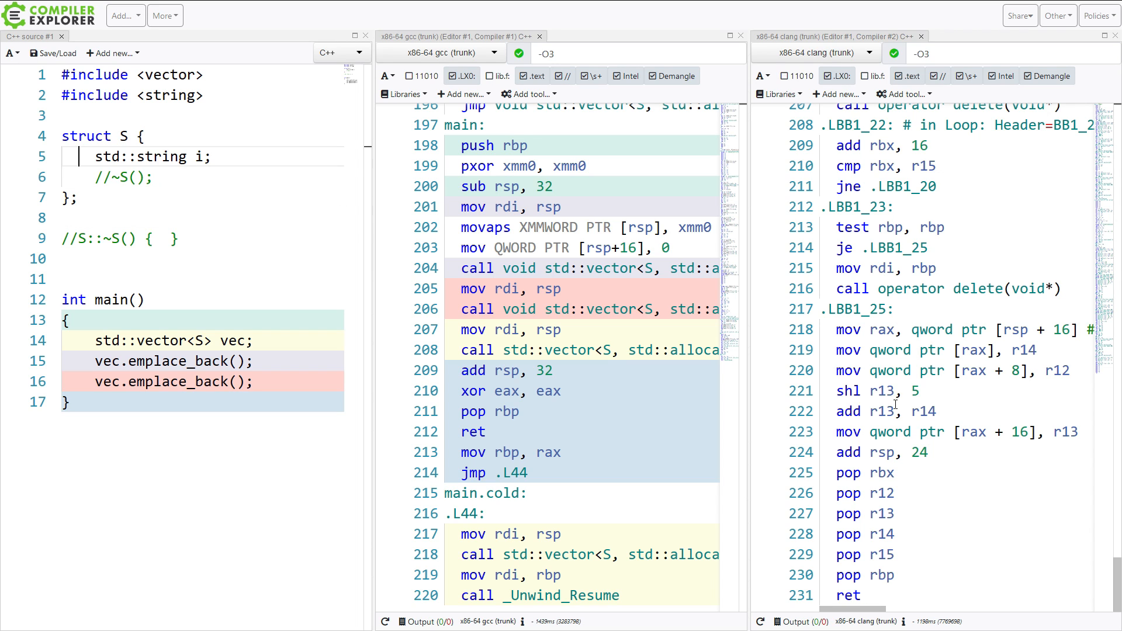
key("Enter")
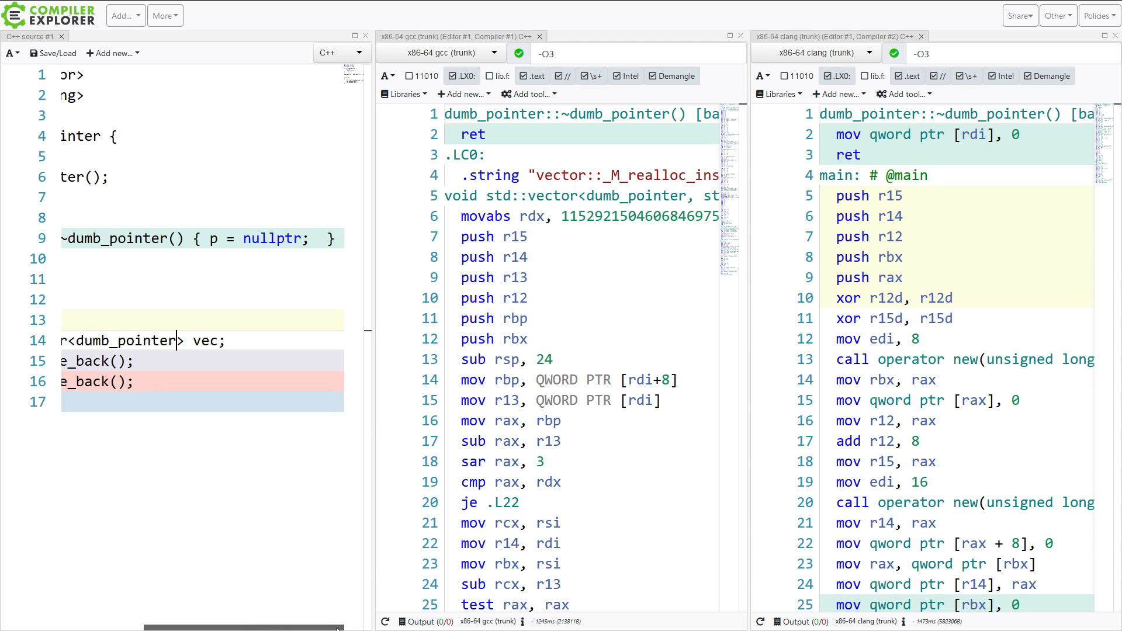
Step: Scroll the editor while reworking S into dumb_pointer with int *p and p = nullptr destructor
scroll("left", 3)
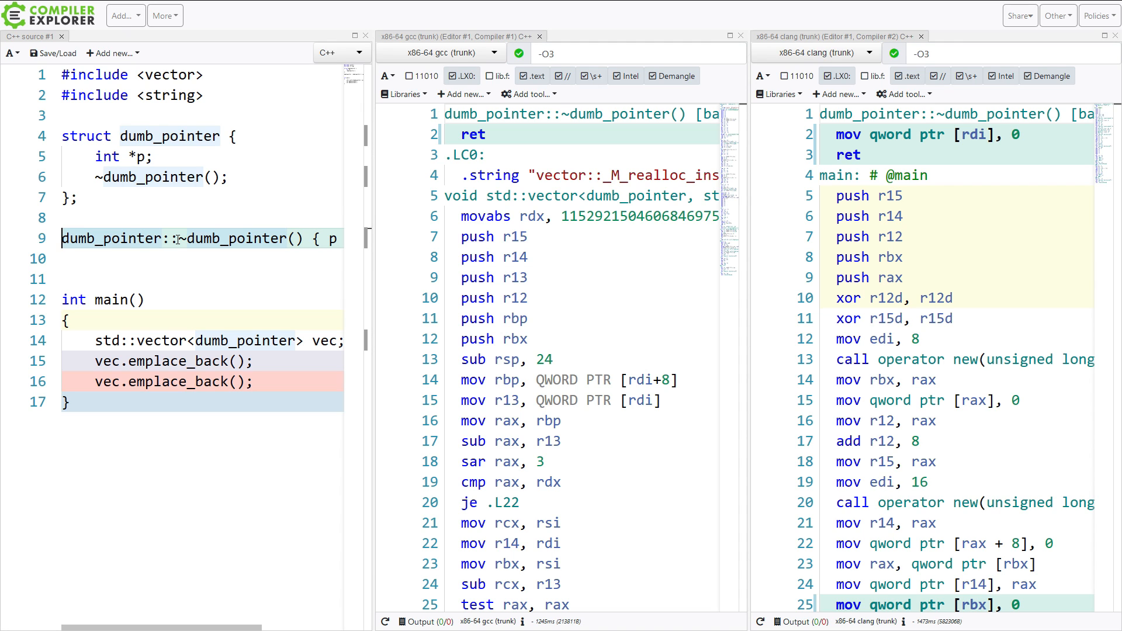
Step: Add the noexcept specifier to the ~dumb_pointer() destructor declaration on line 6
left_click(153, 177)
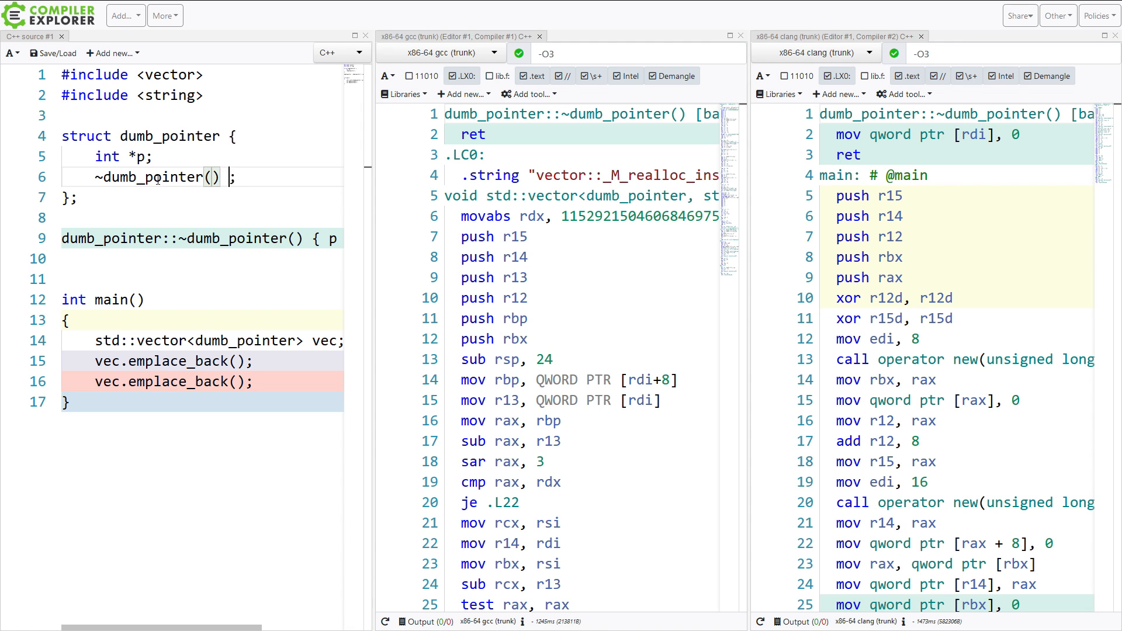
type("neexc")
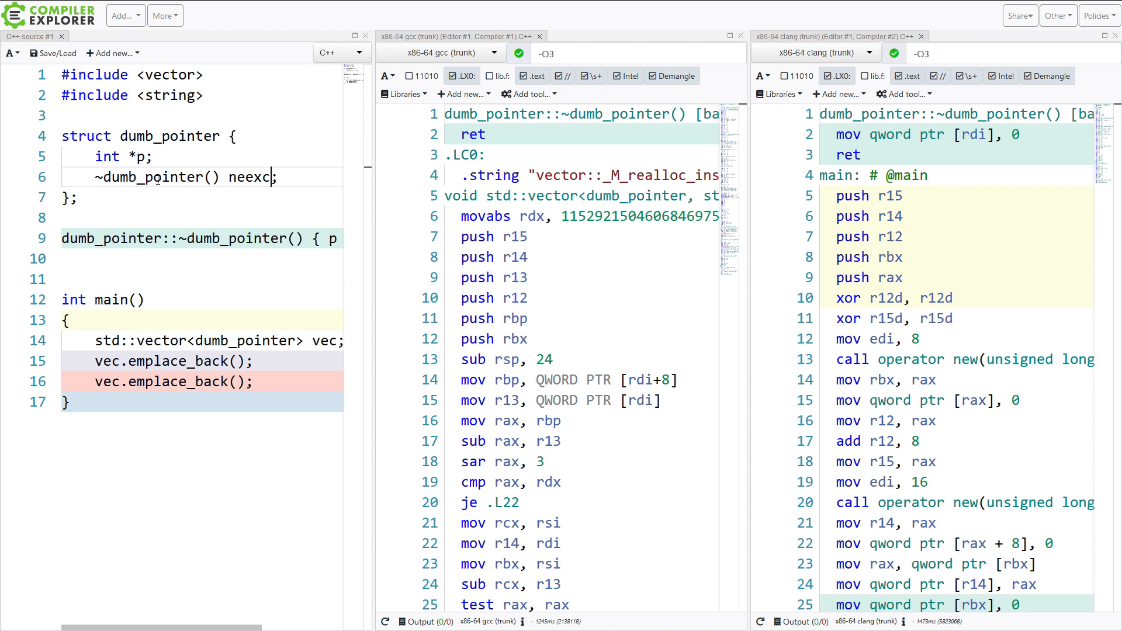
type("oexcept")
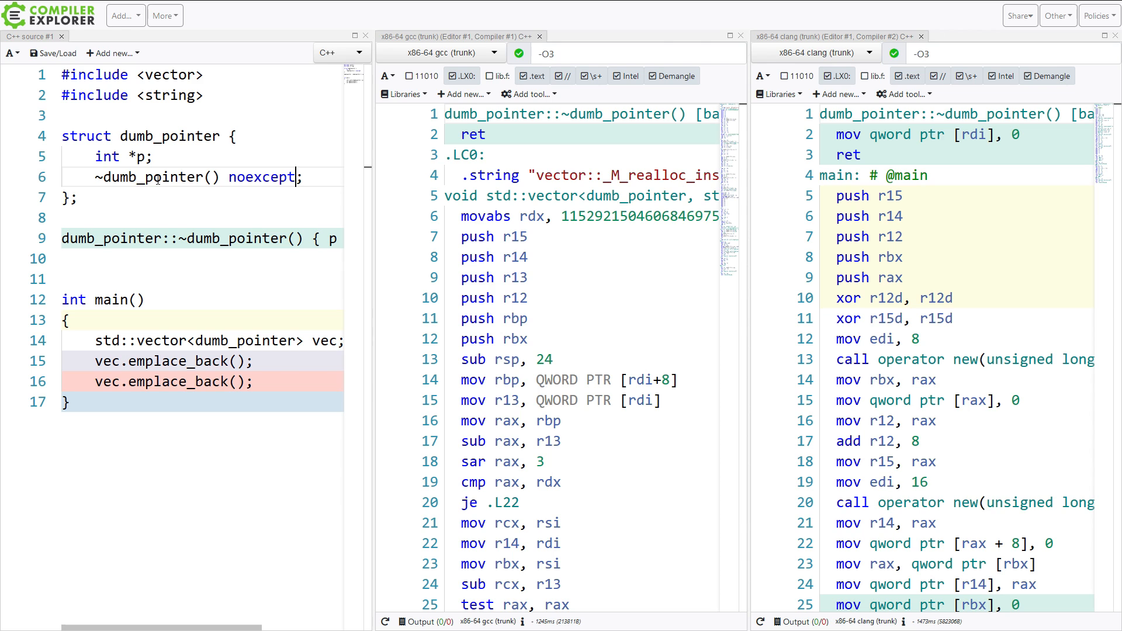